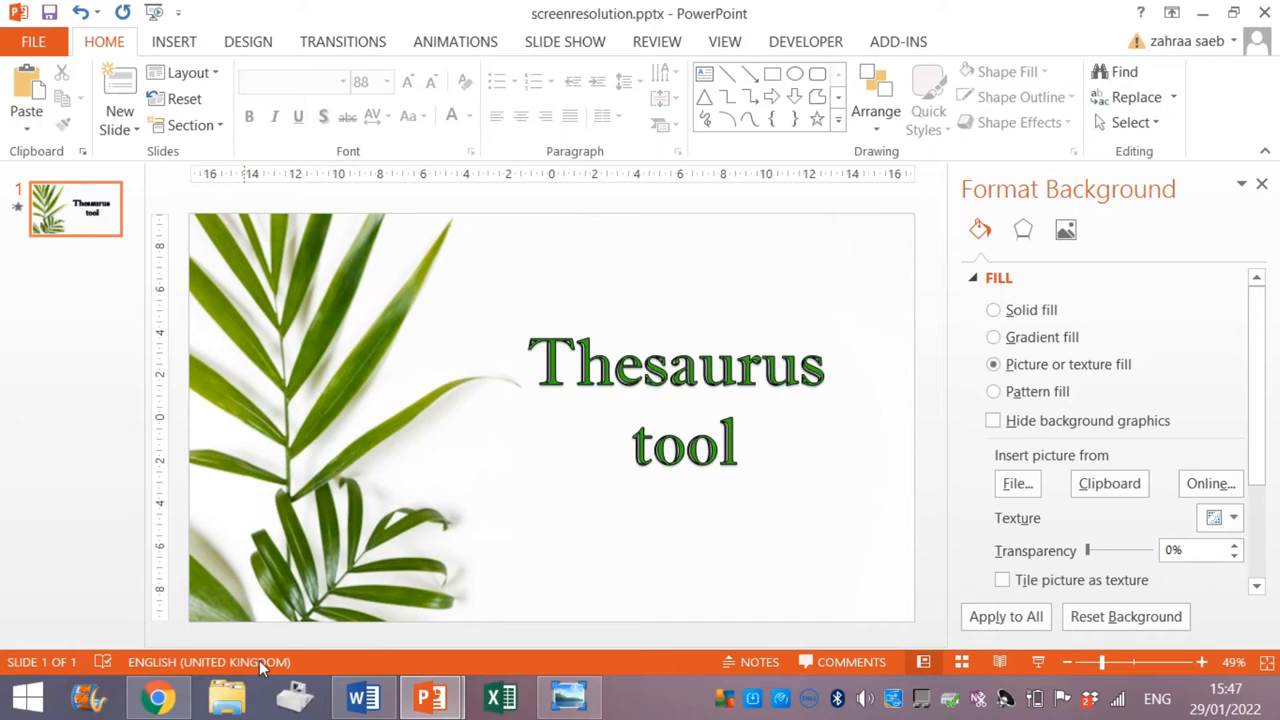
- Switch to the story document and scroll to the paragraph containing the bold word melodious
left_click(362, 696)
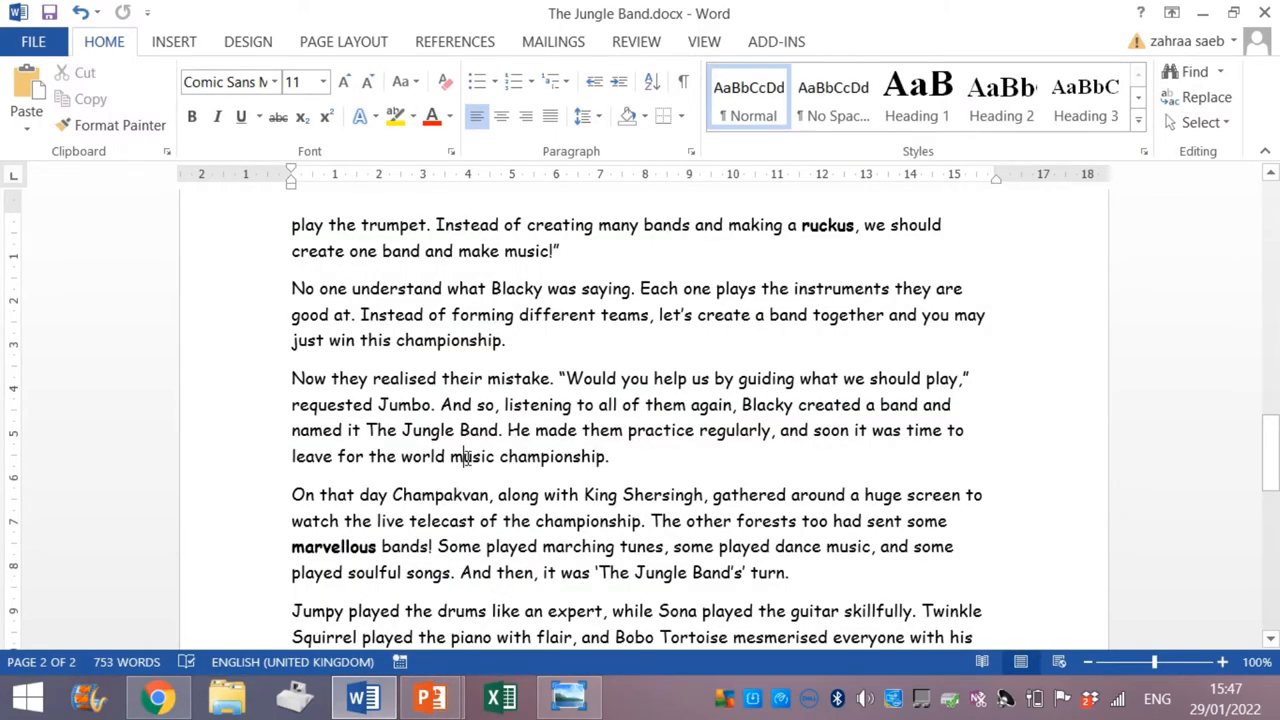
scroll("up", 3)
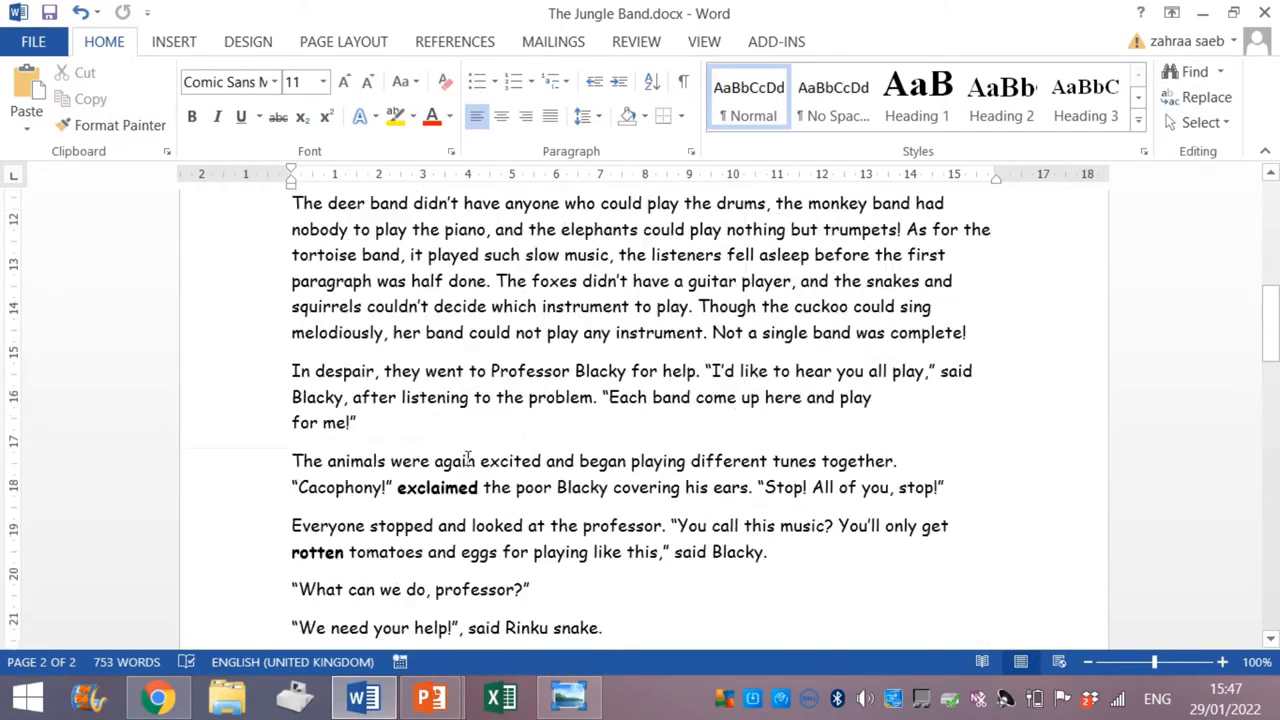
scroll("up", 3)
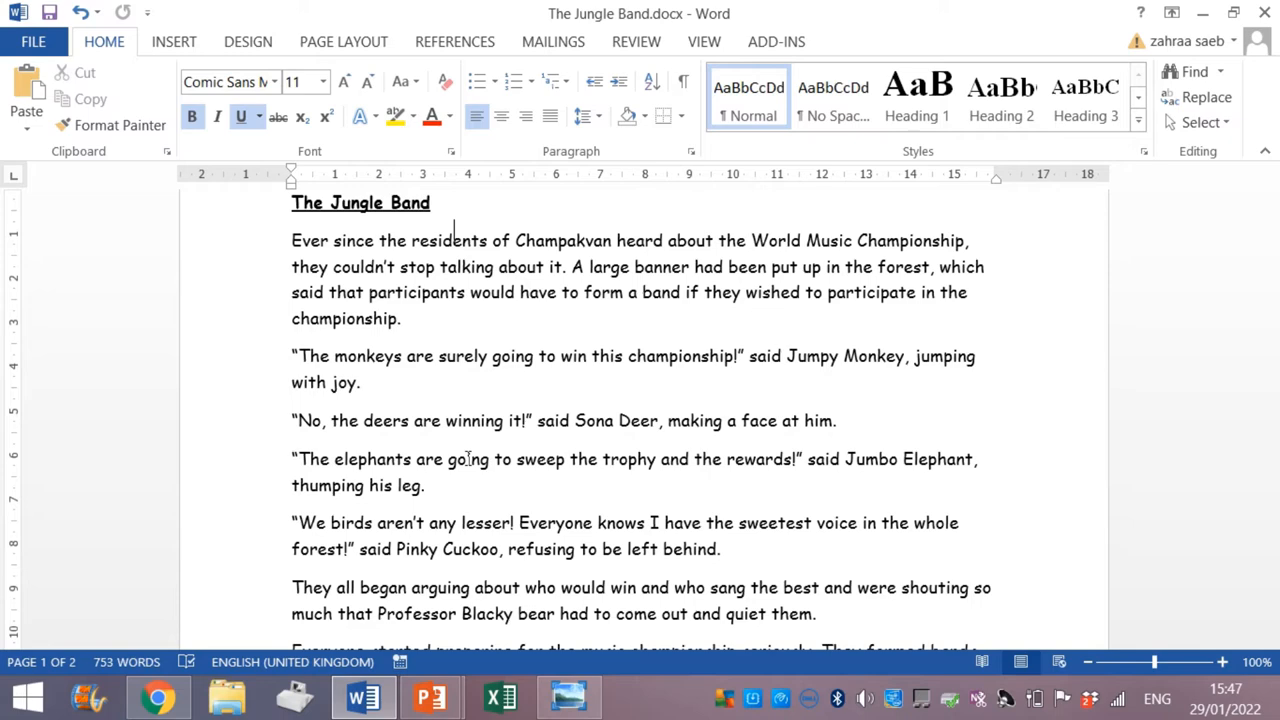
scroll("down", 3)
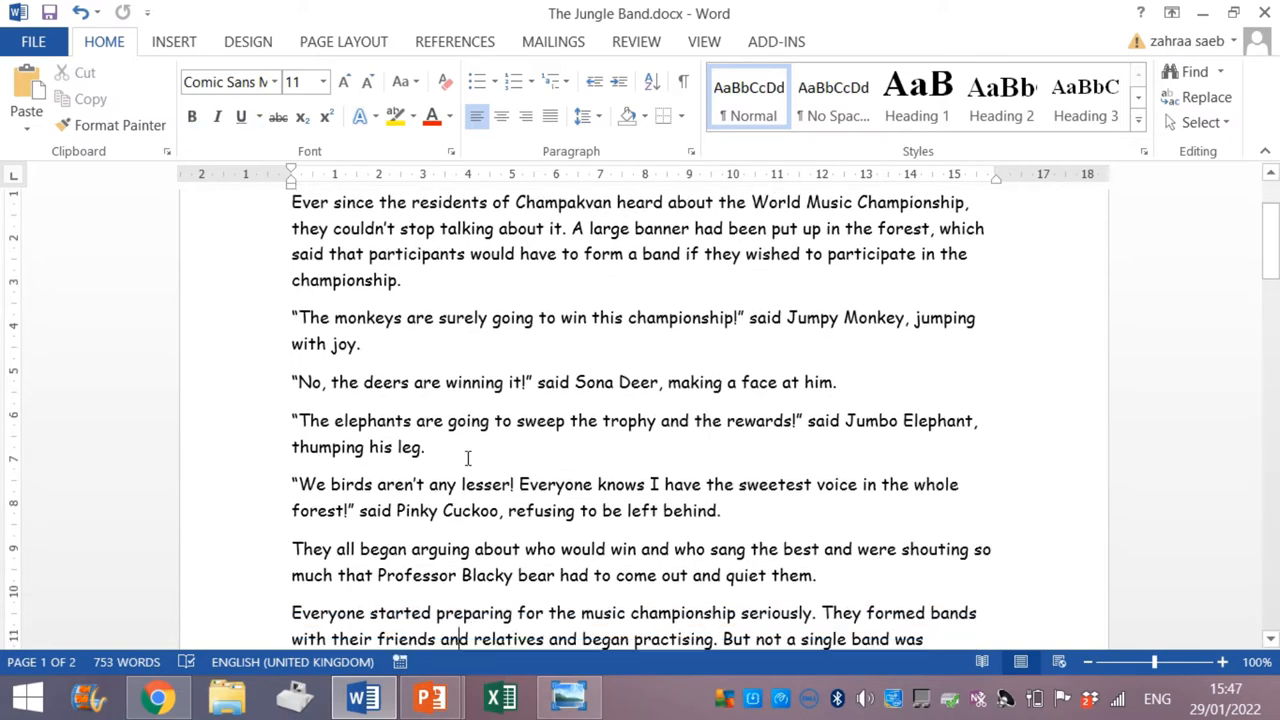
scroll("down", 3)
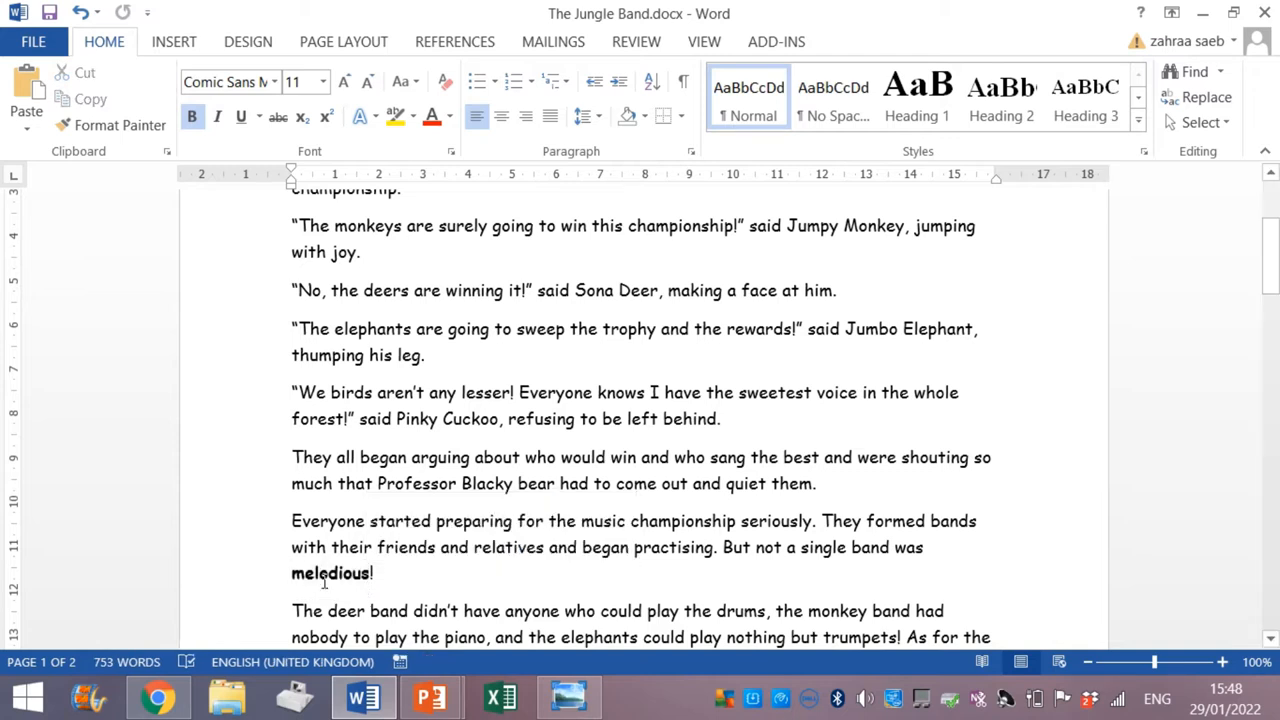
- Swap the bold word melodious for the synonym pleasant via the right-click Synonyms list
right_click(330, 572)
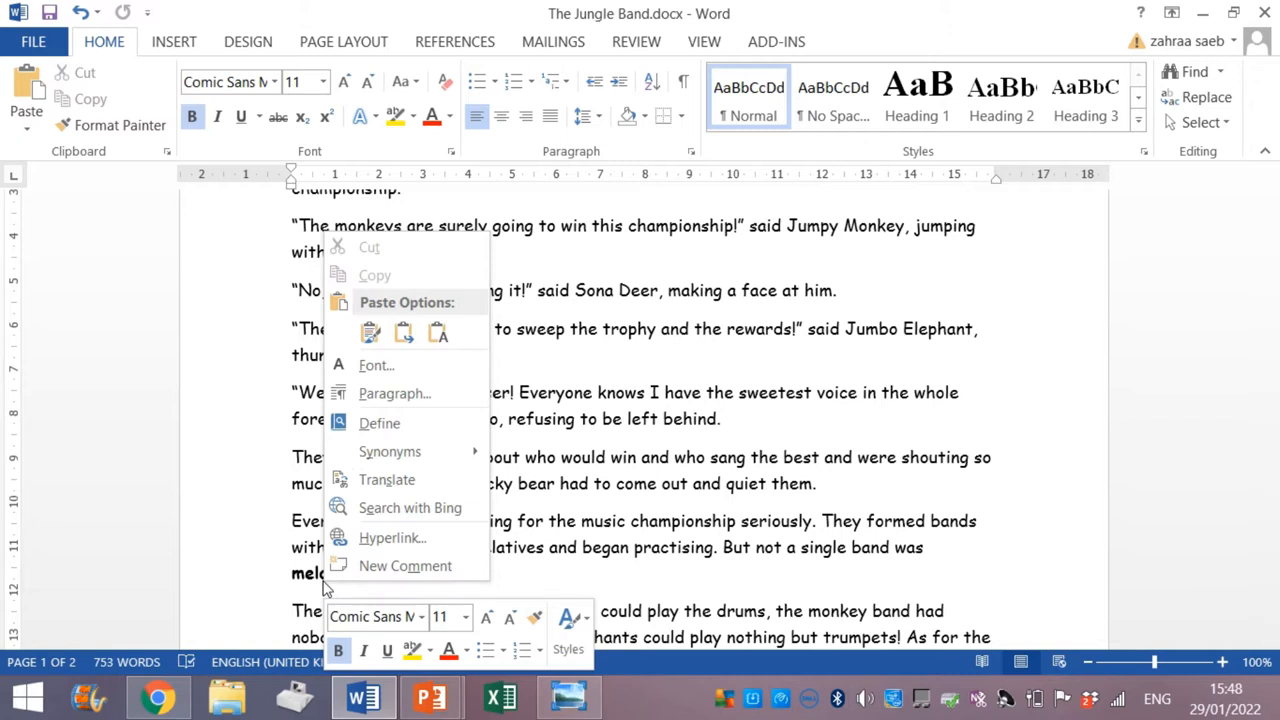
mouse_move(388, 480)
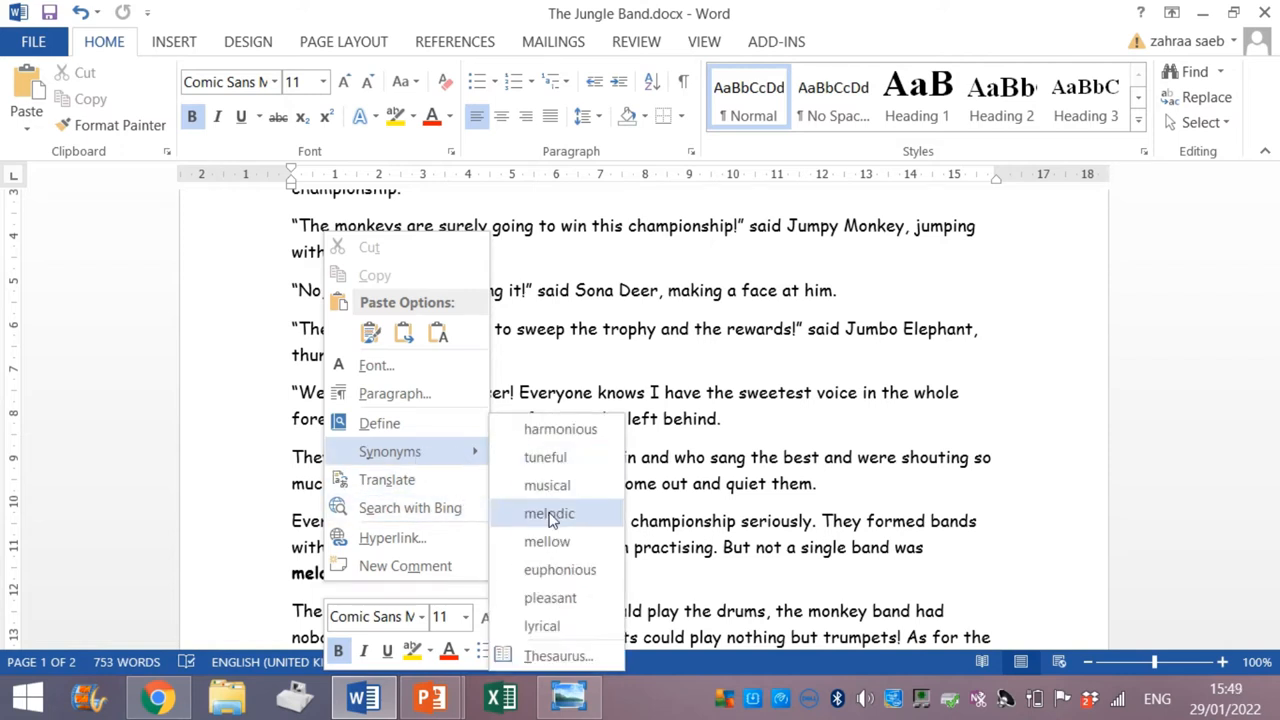
mouse_move(550, 596)
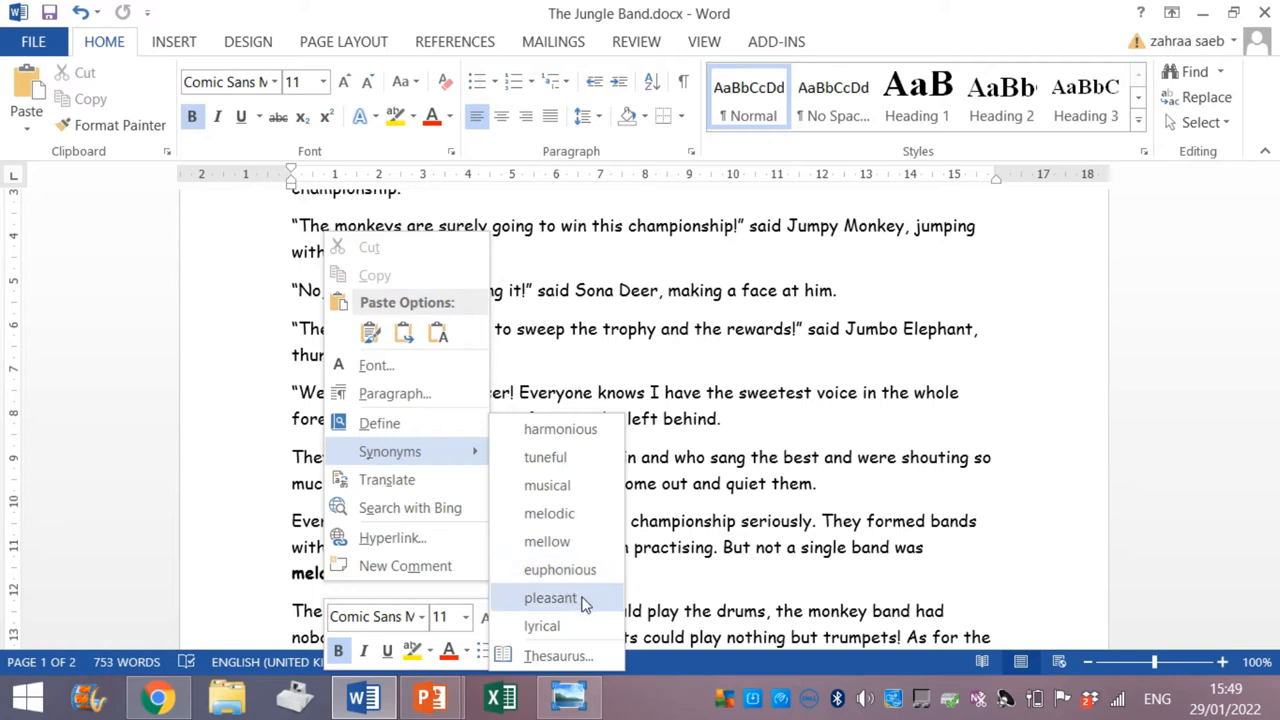
left_click(550, 596)
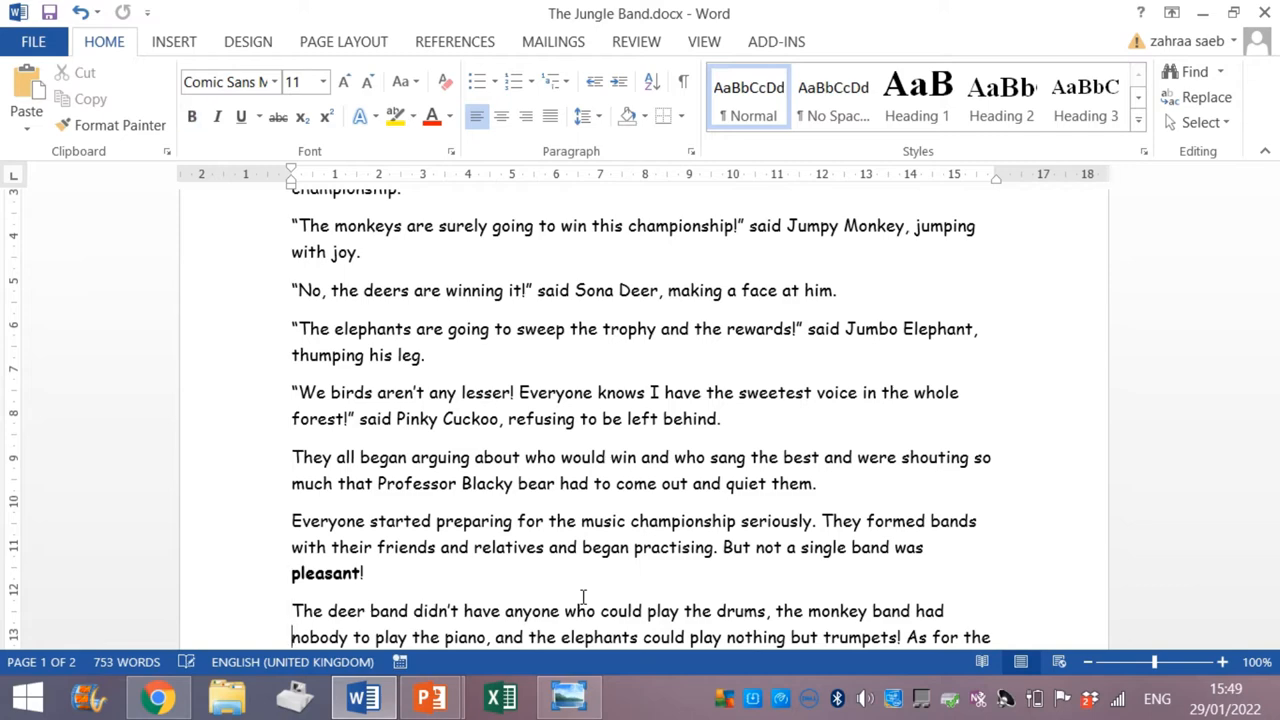
- Swap the bold word exclaimed for the synonym screamed further down the story
scroll("down", 3)
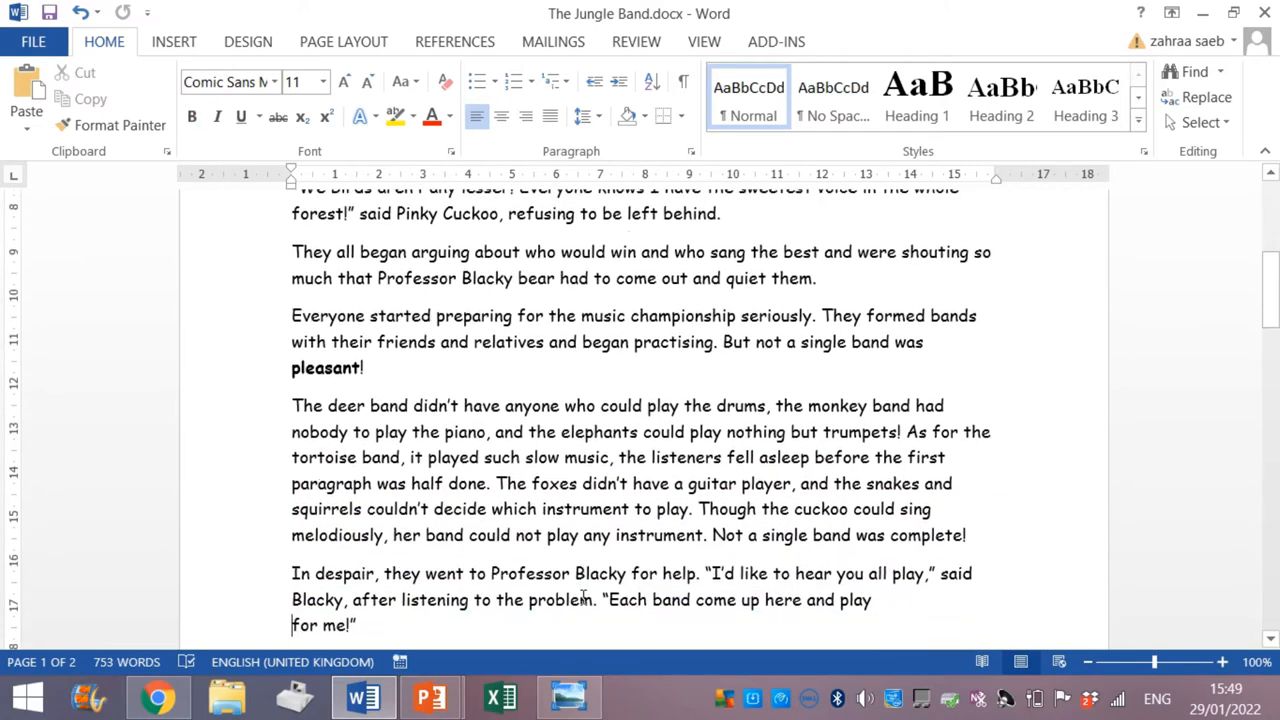
scroll("down", 3)
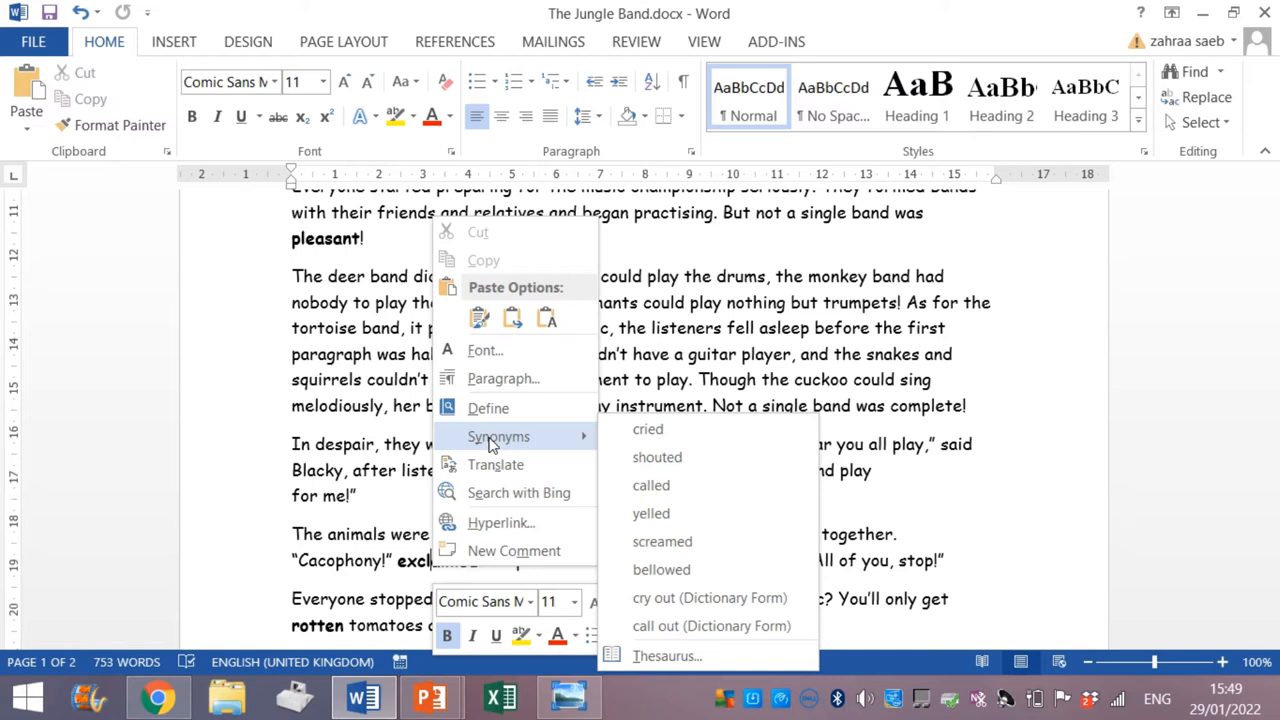
mouse_move(656, 456)
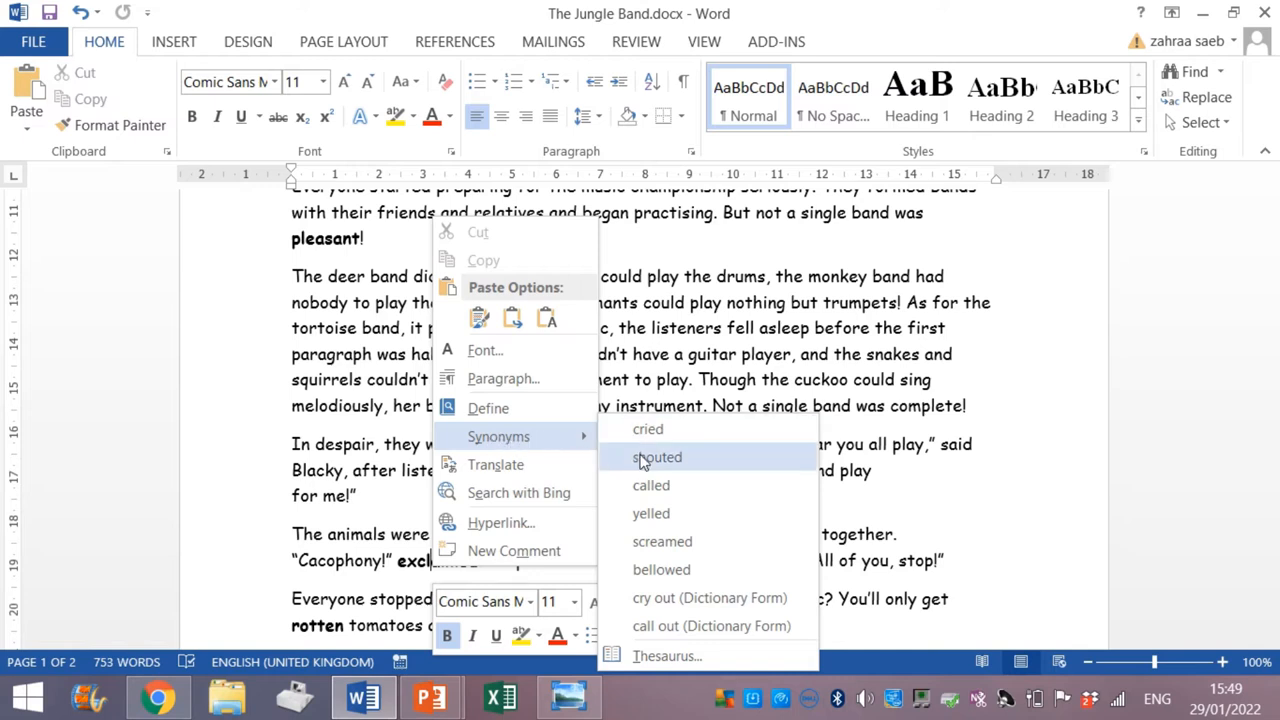
mouse_move(652, 512)
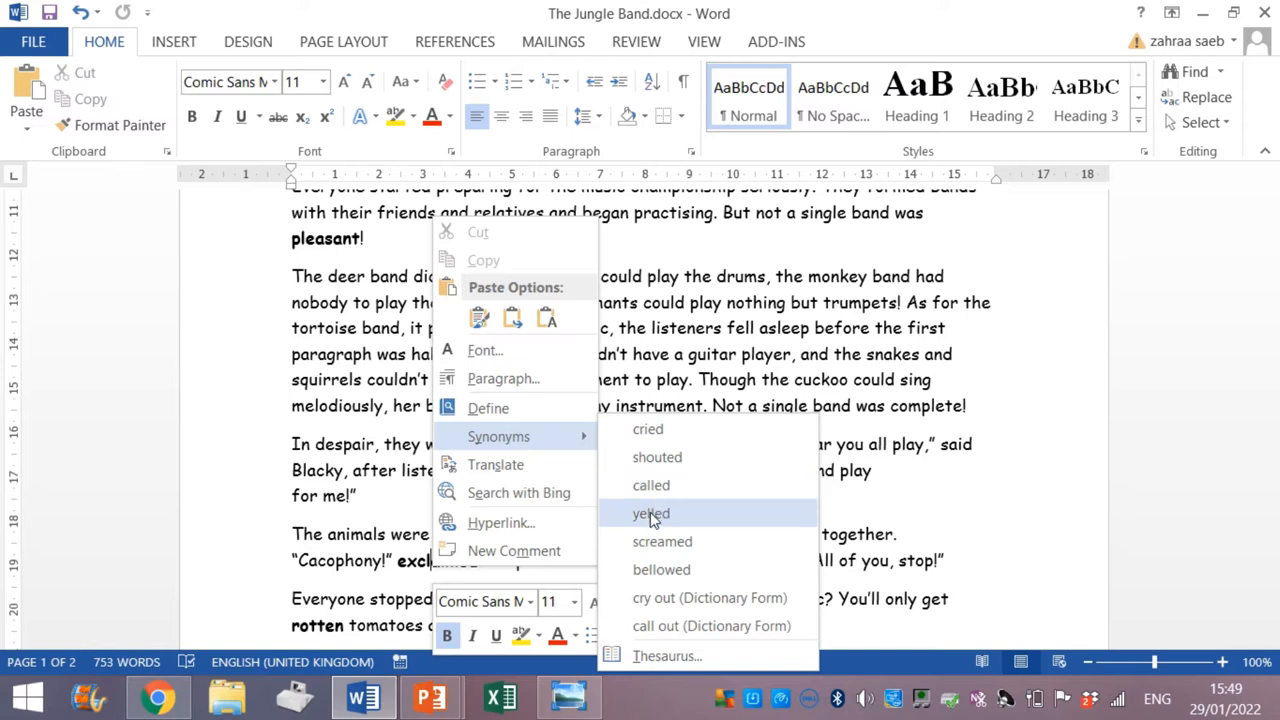
mouse_move(662, 540)
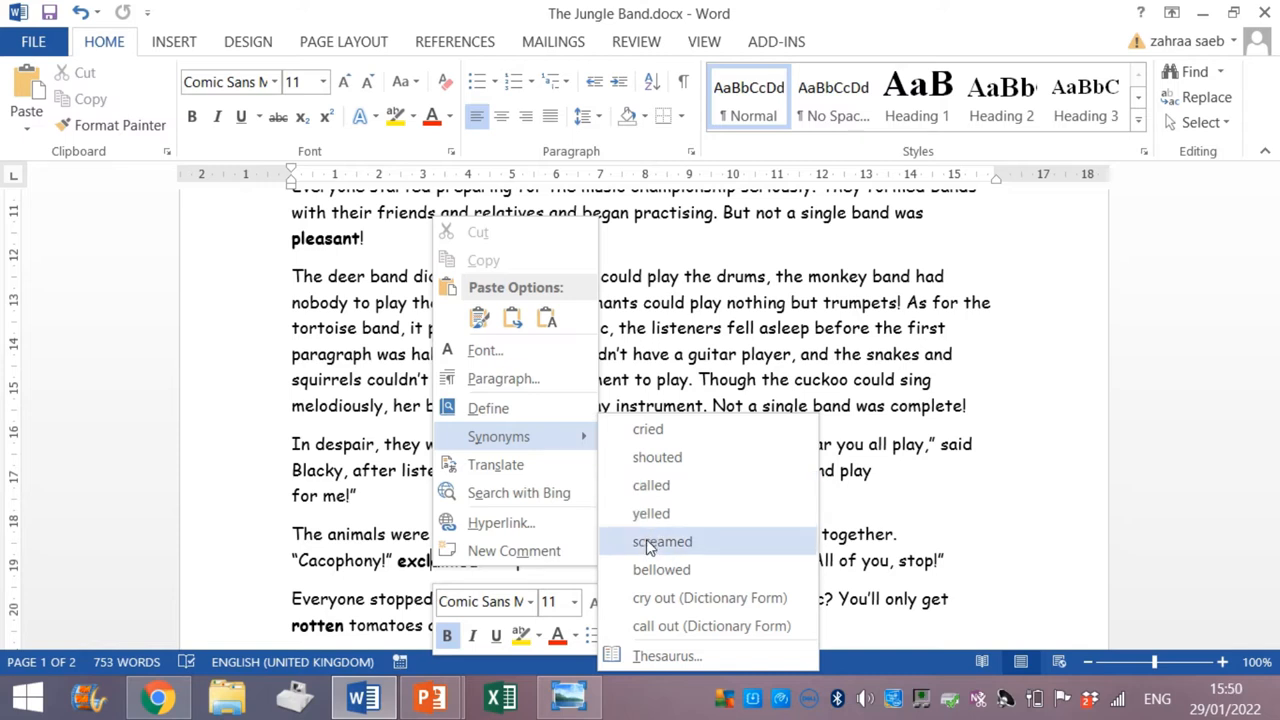
left_click(662, 540)
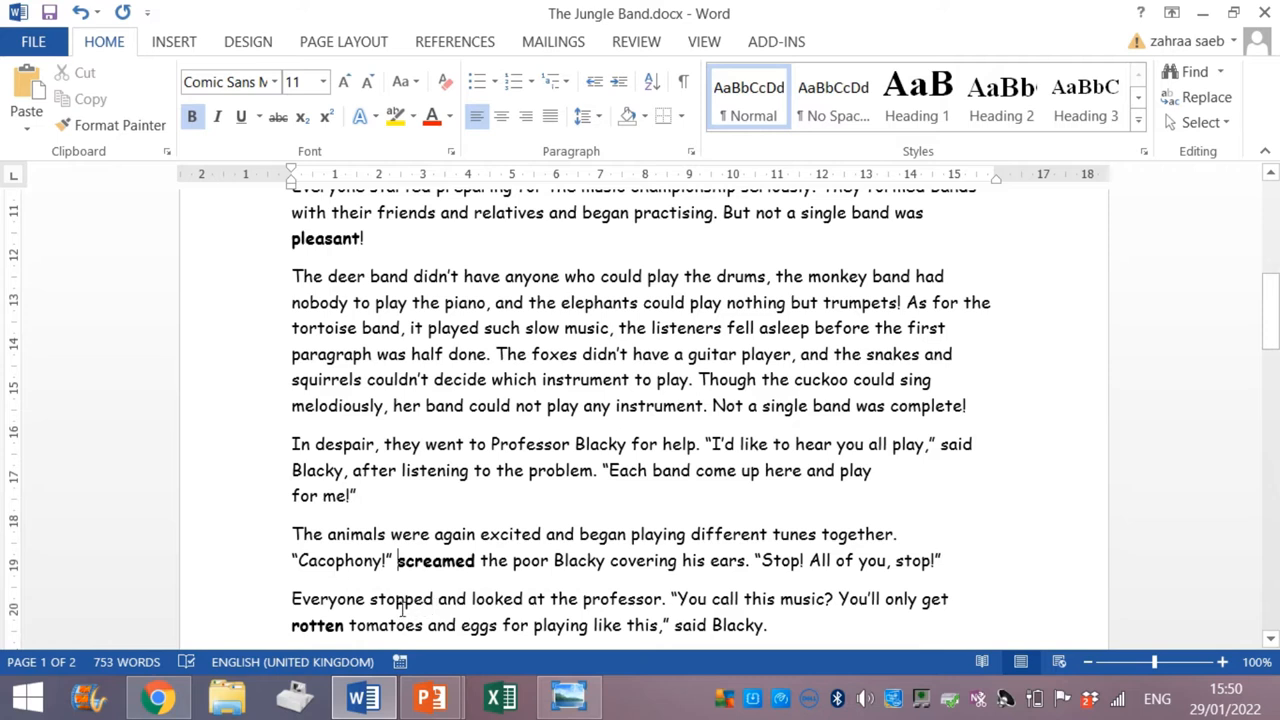
mouse_move(292, 618)
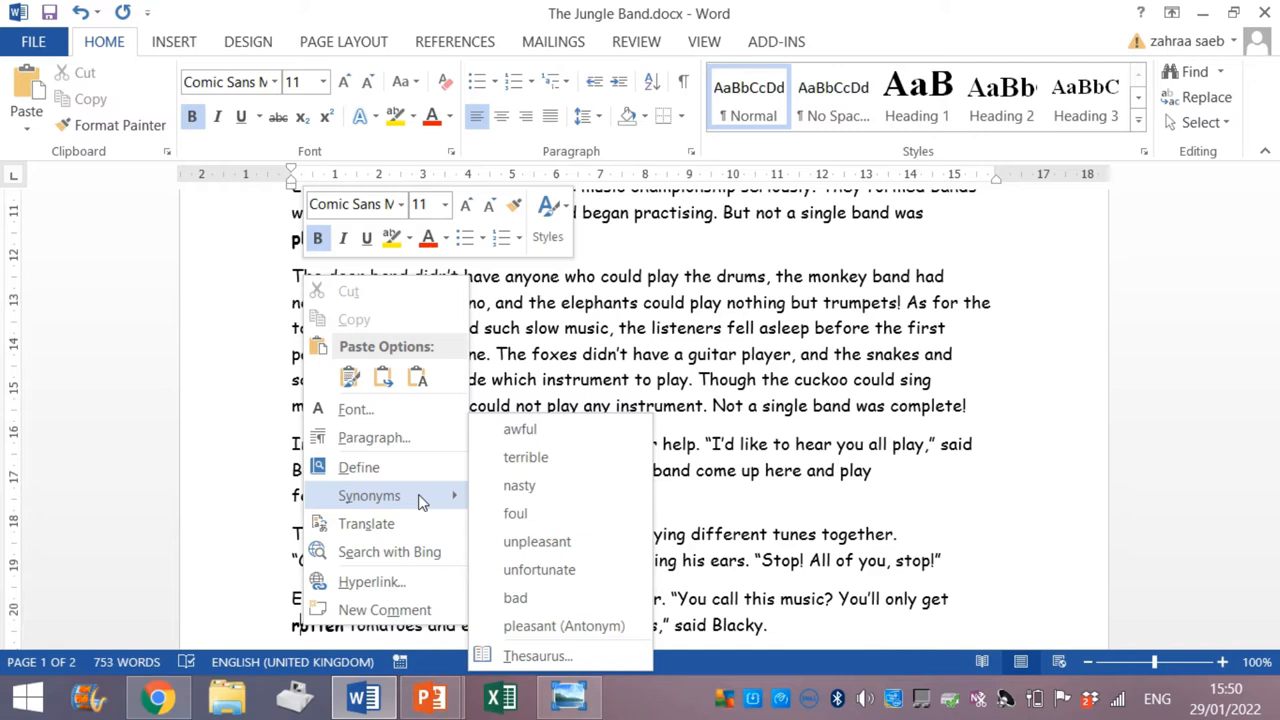
mouse_move(524, 456)
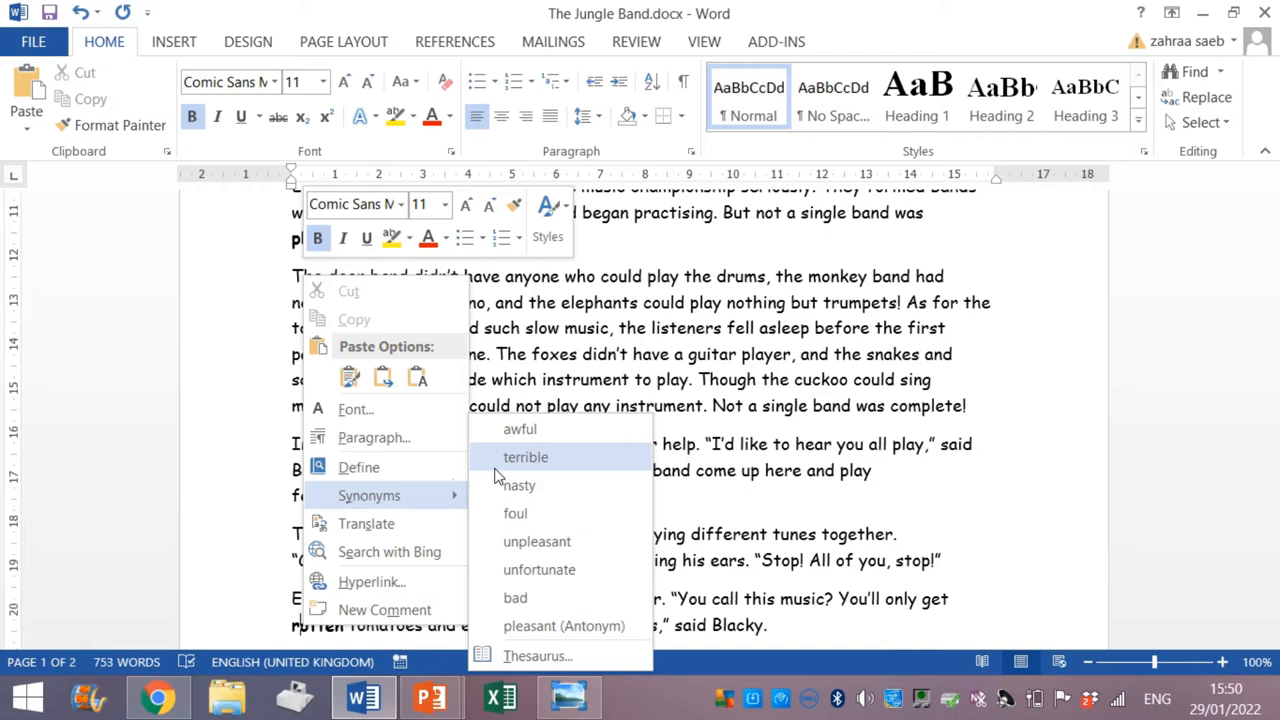
- Swap the bold word rotten for the synonym terrible
left_click(524, 456)
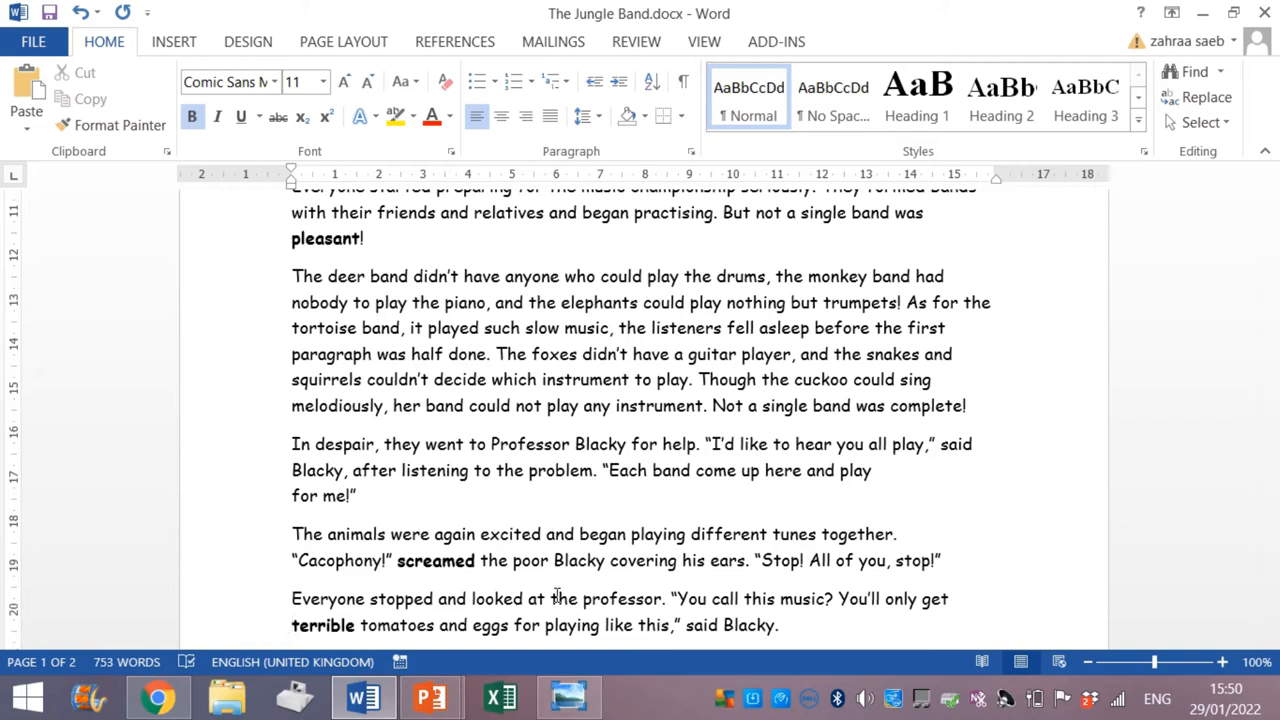
- Scroll down to marvellous and swap it for the synonym wonderful from its Synonyms list
scroll("down", 3)
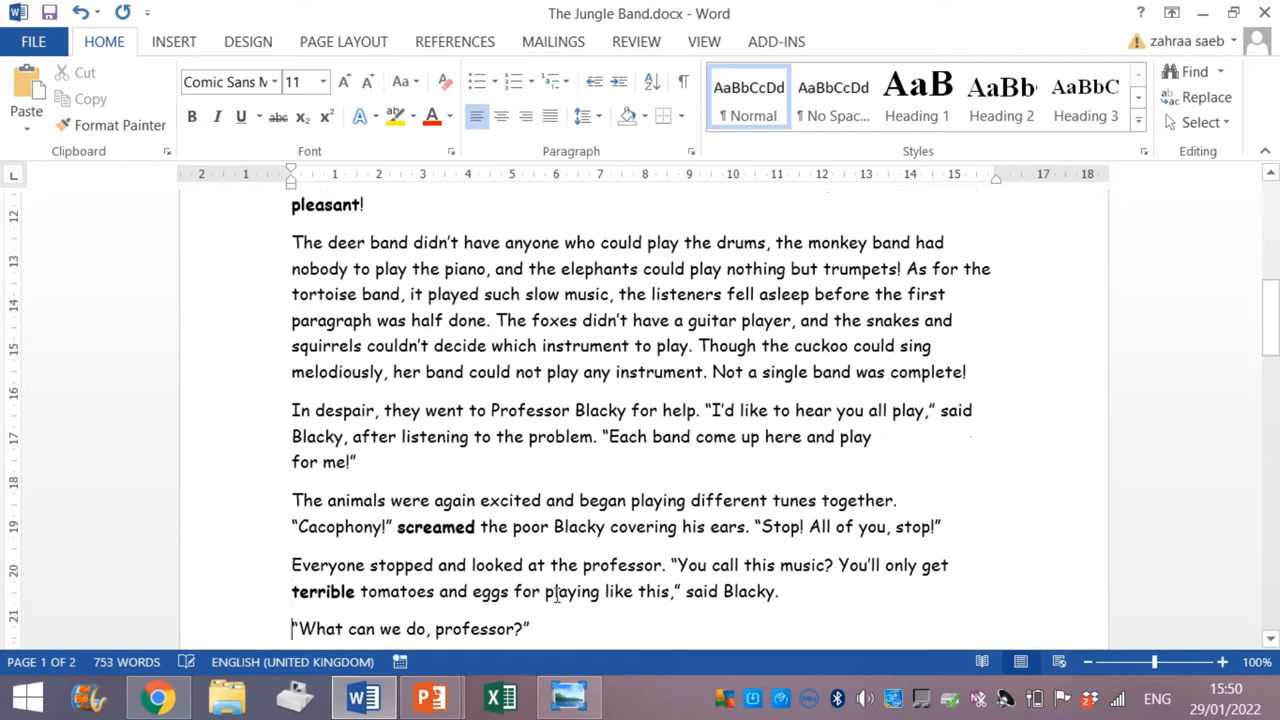
scroll("down", 3)
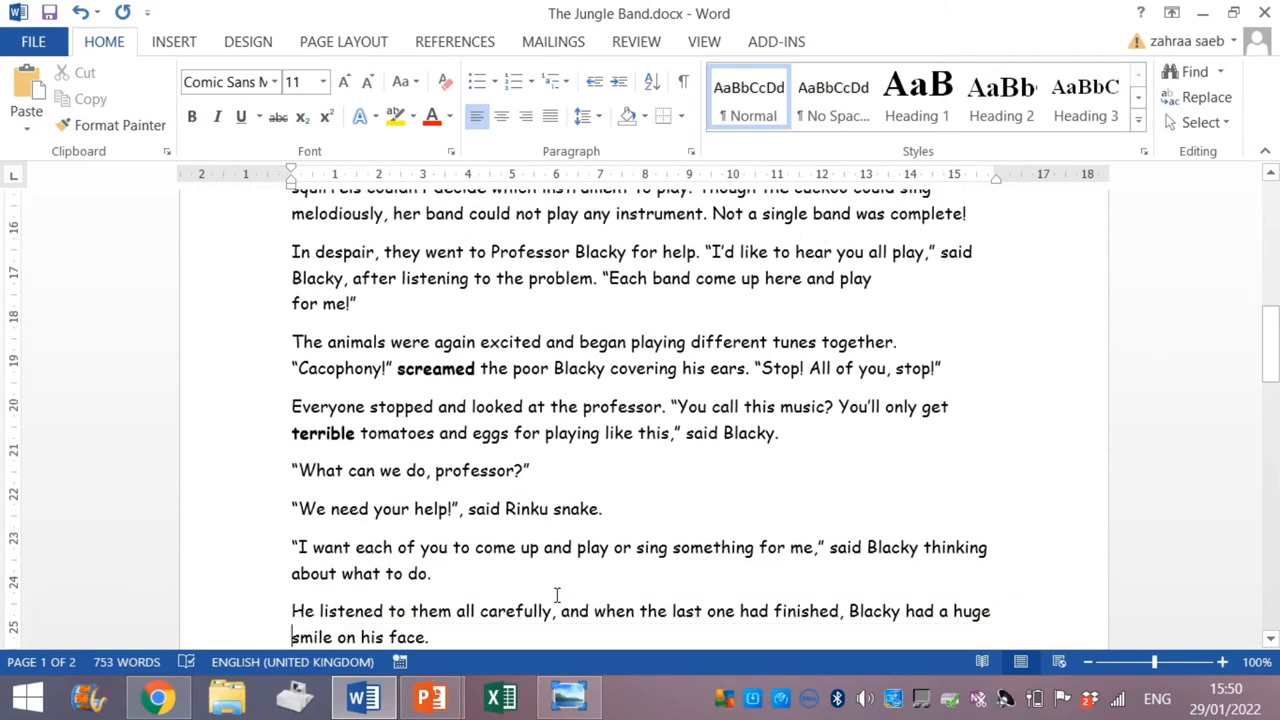
scroll("down", 3)
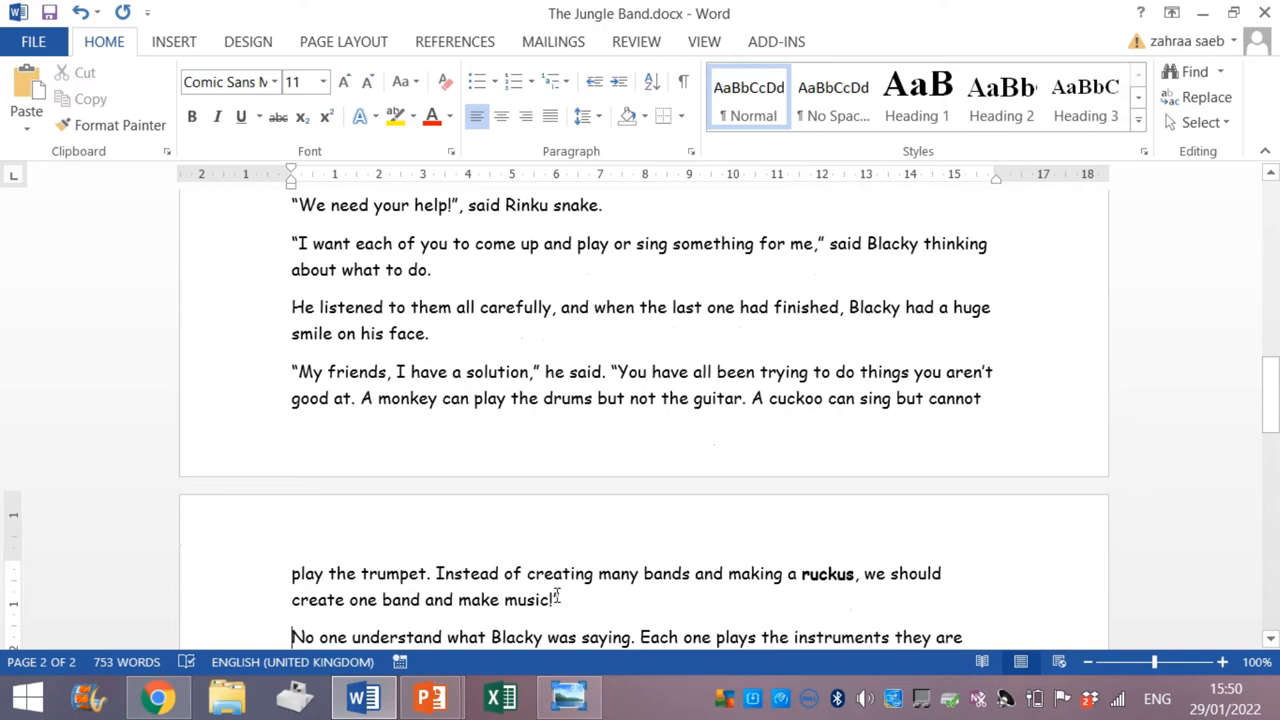
scroll("down", 3)
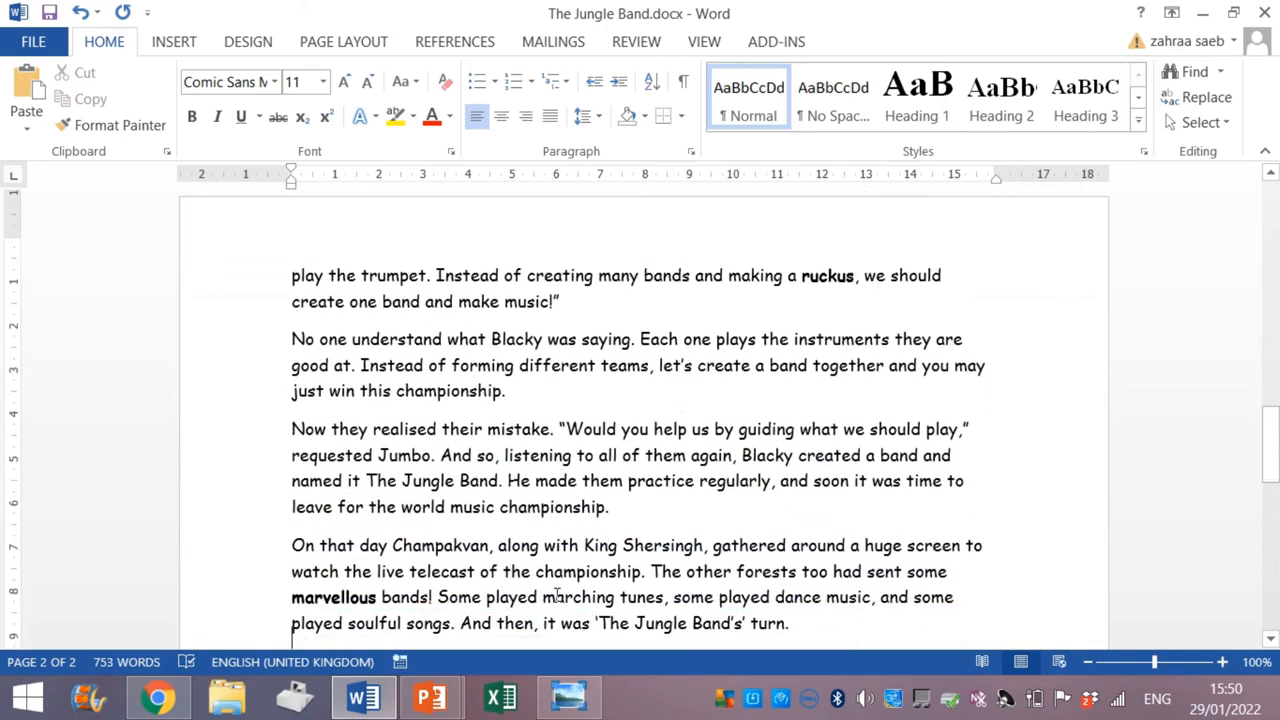
scroll("down", 3)
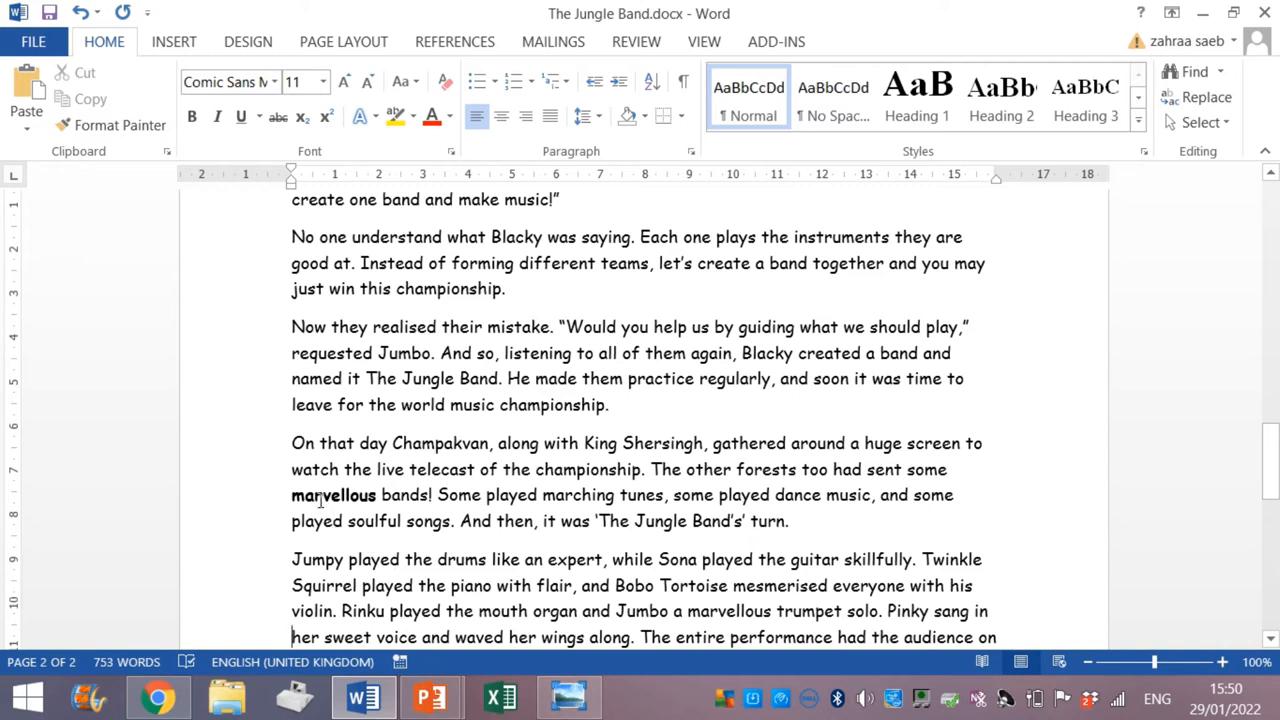
right_click(320, 496)
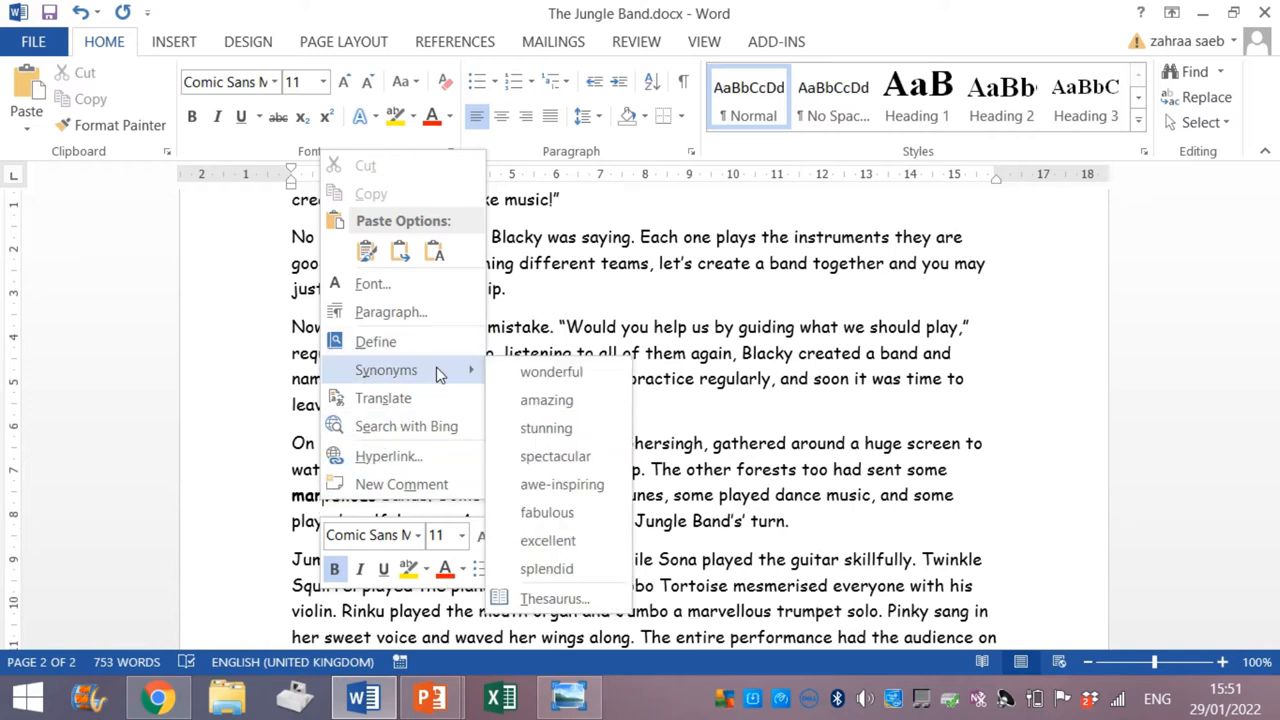
mouse_move(284, 518)
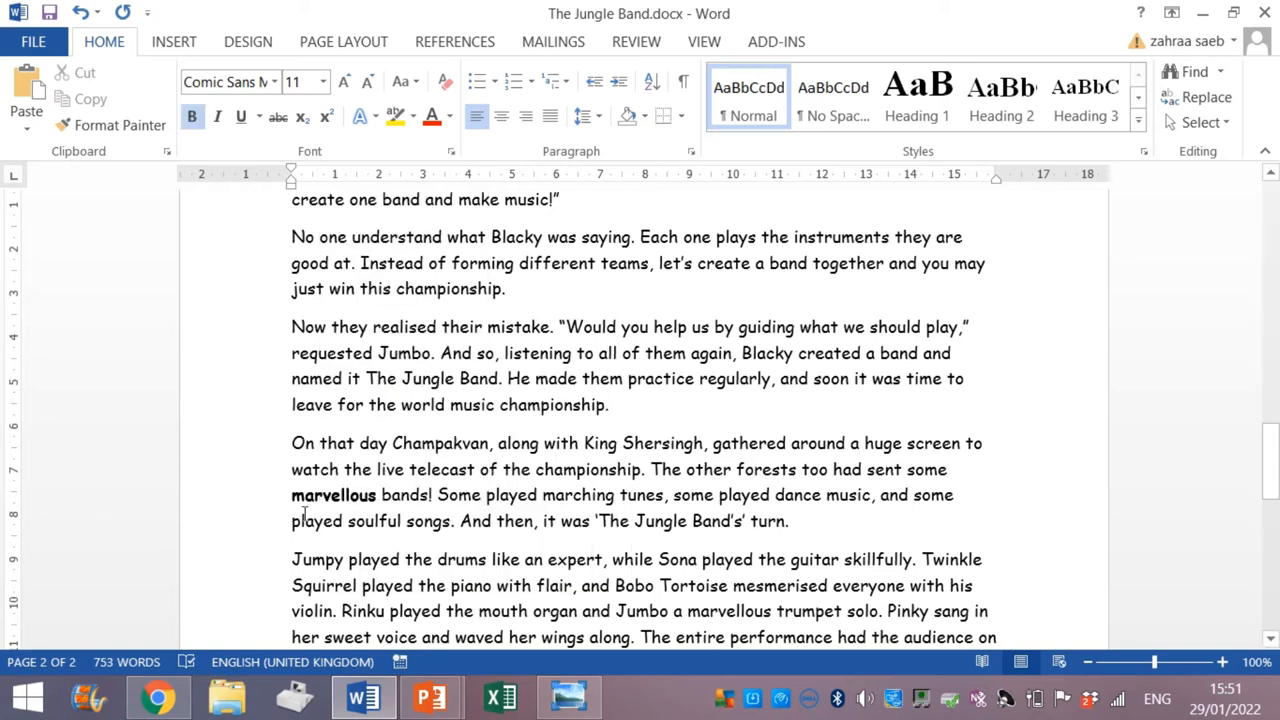
right_click(332, 496)
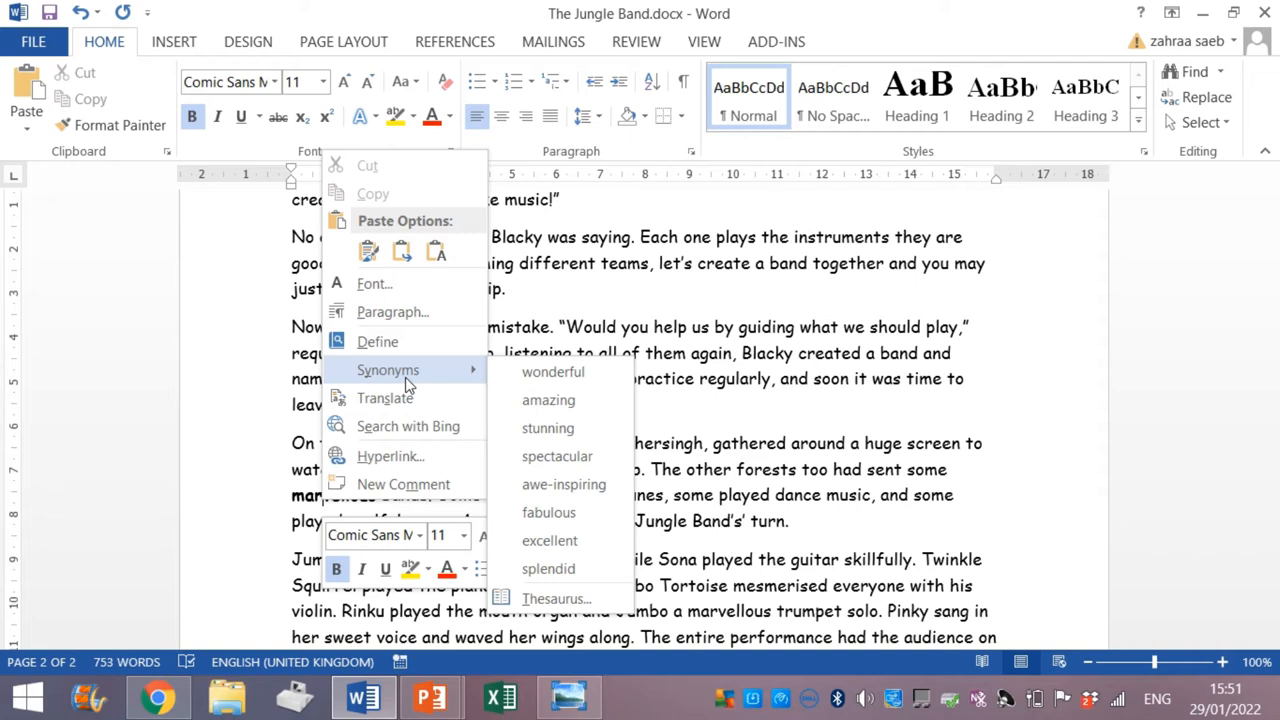
mouse_move(458, 386)
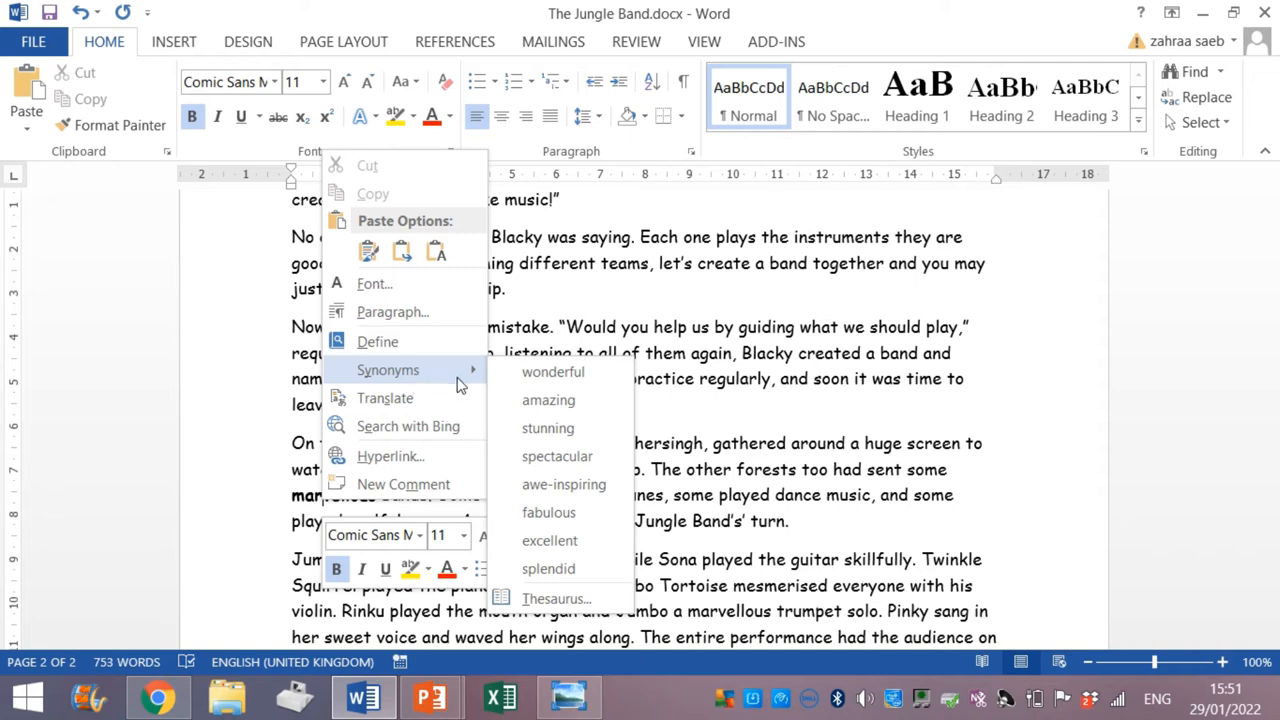
left_click(552, 370)
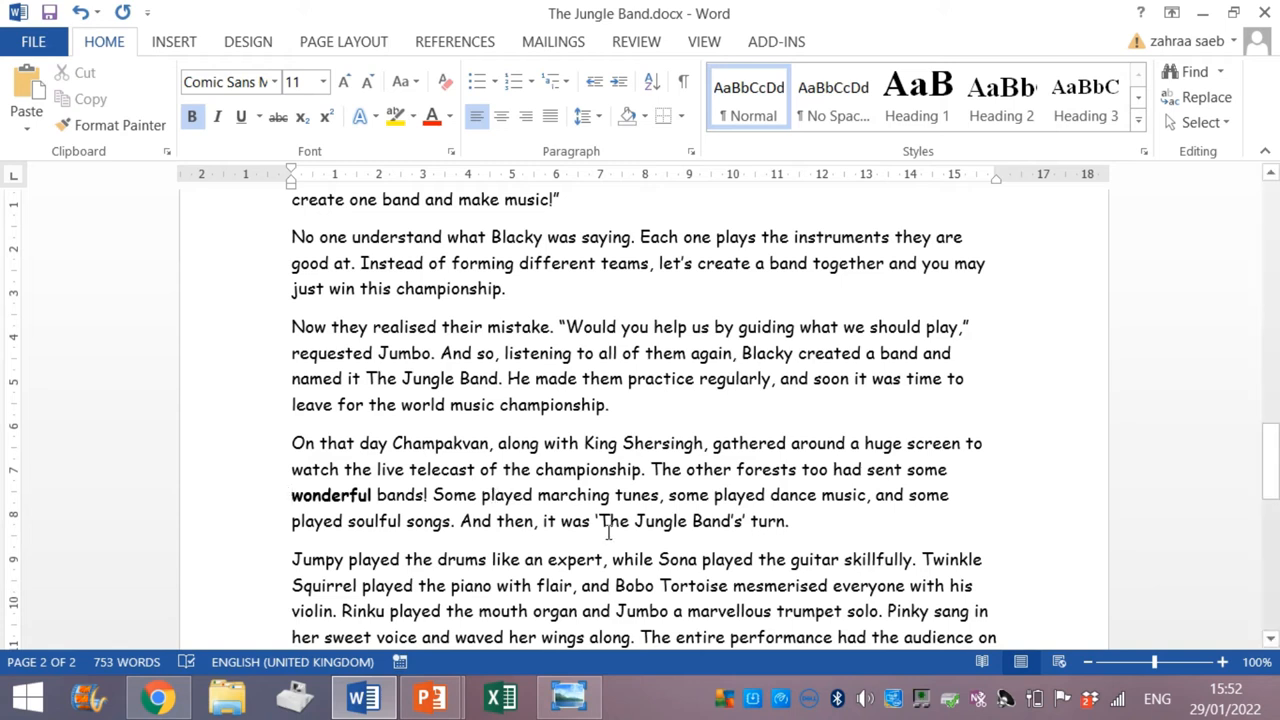
mouse_move(958, 550)
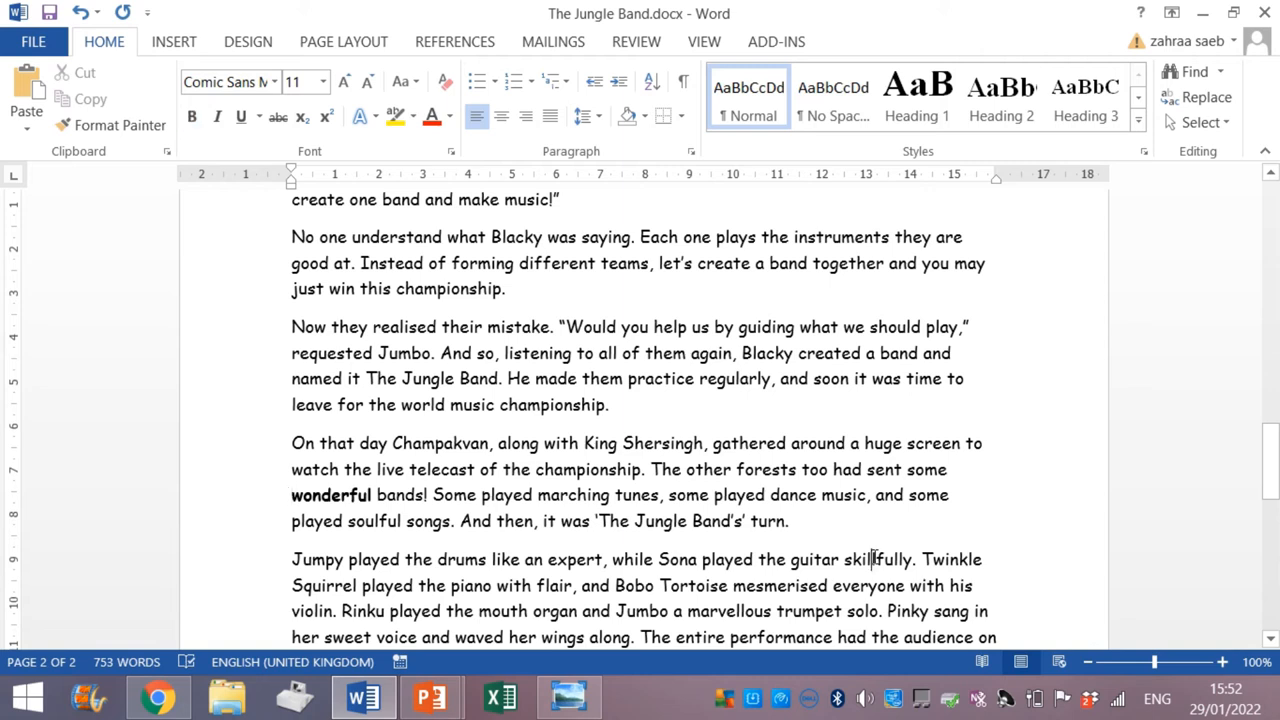
right_click(870, 560)
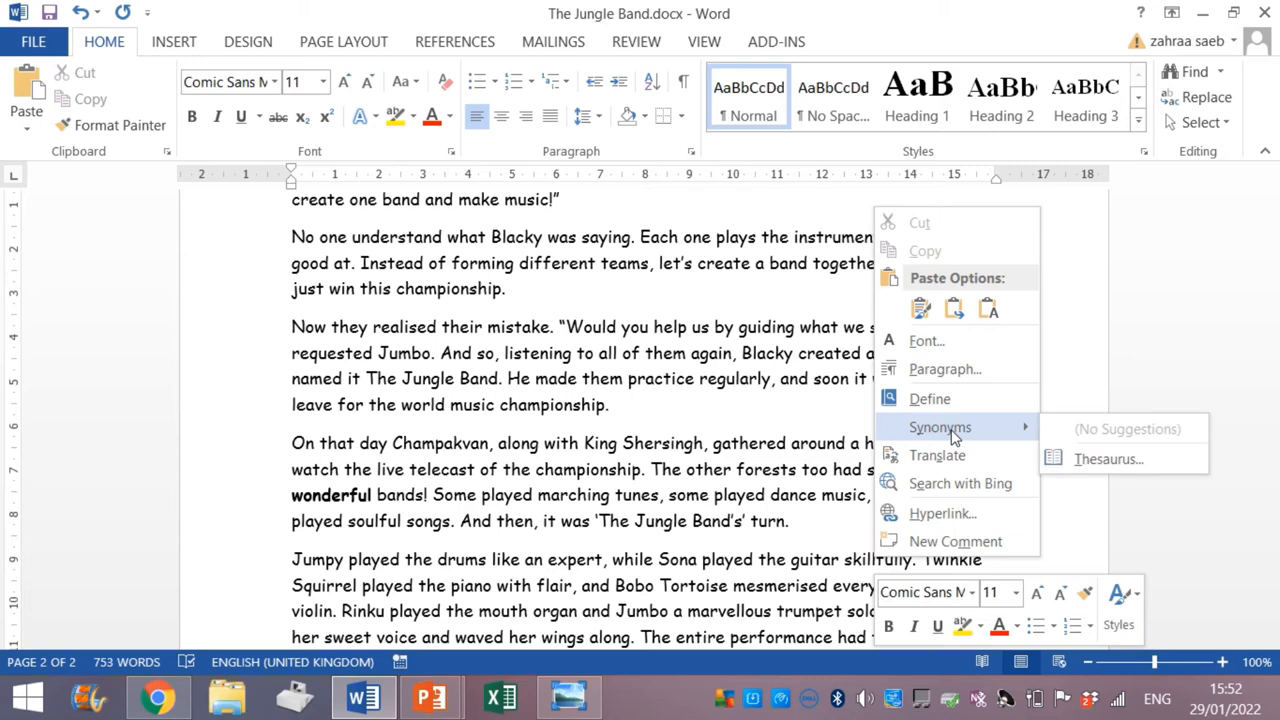
left_click(1108, 458)
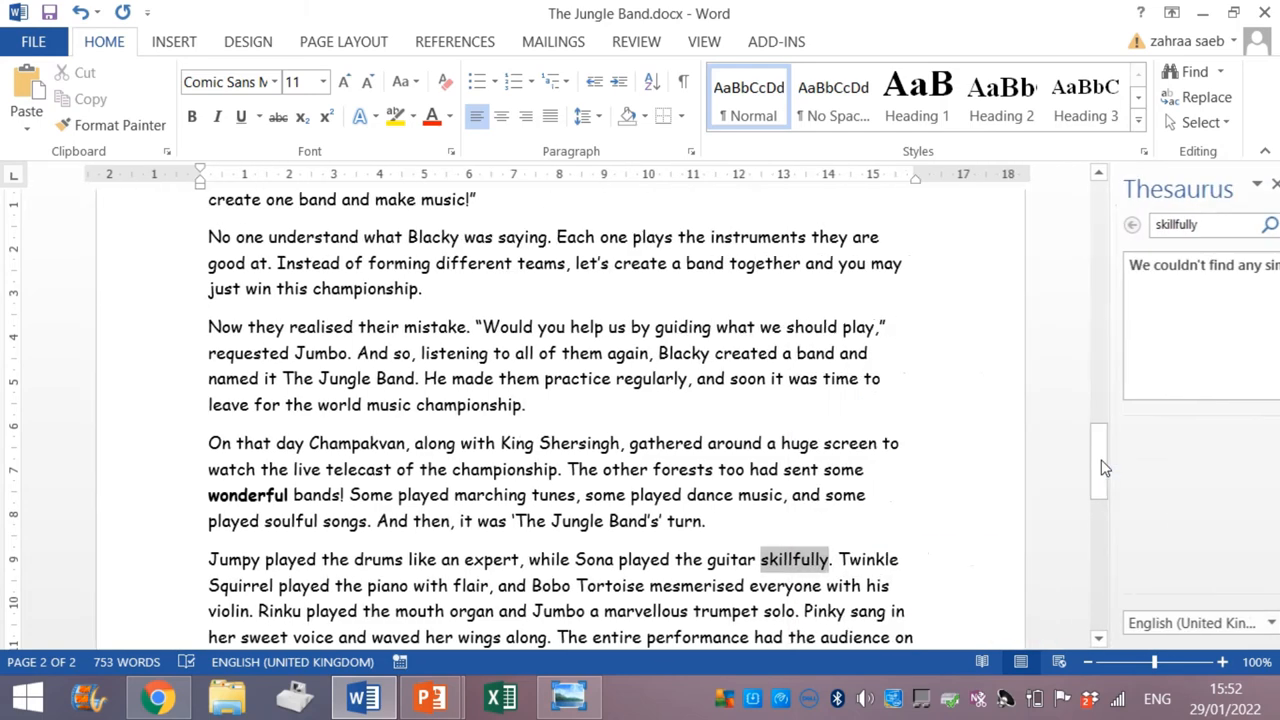
left_click(1254, 224)
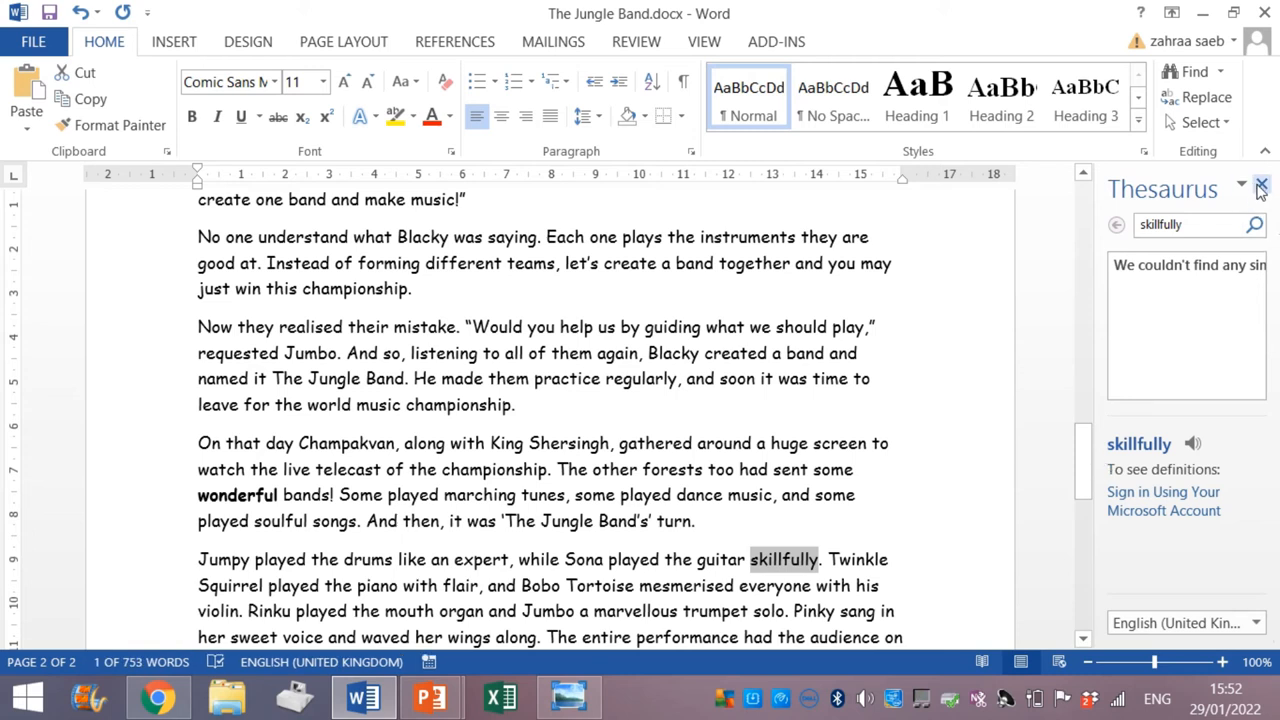
left_click(1260, 188)
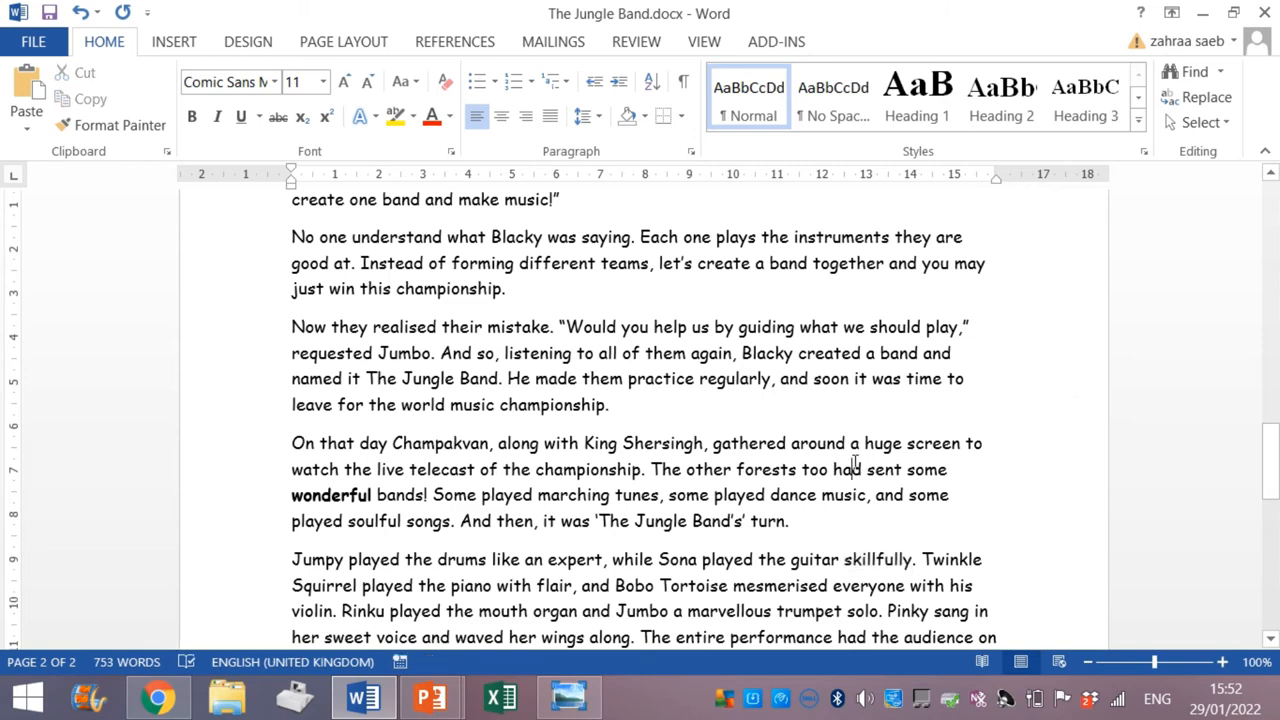
- Scroll to the Professor's closing line and swap behold for the synonym witness
scroll("down", 3)
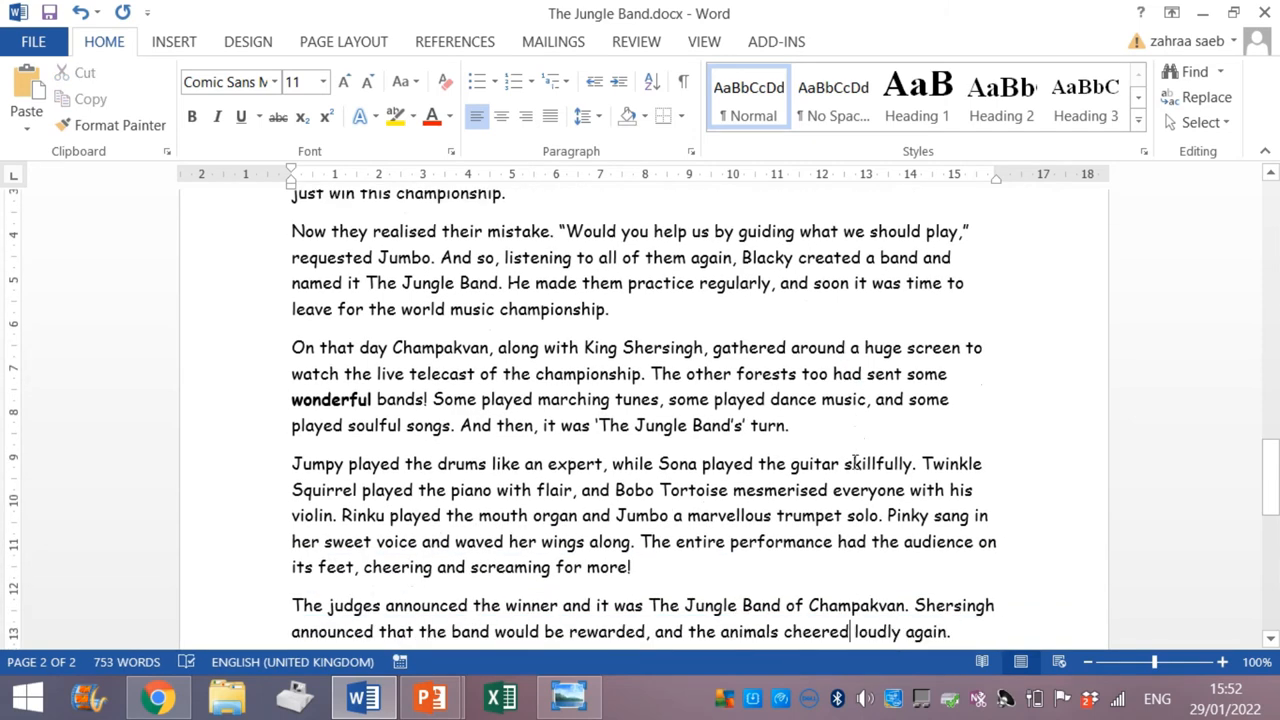
scroll("down", 3)
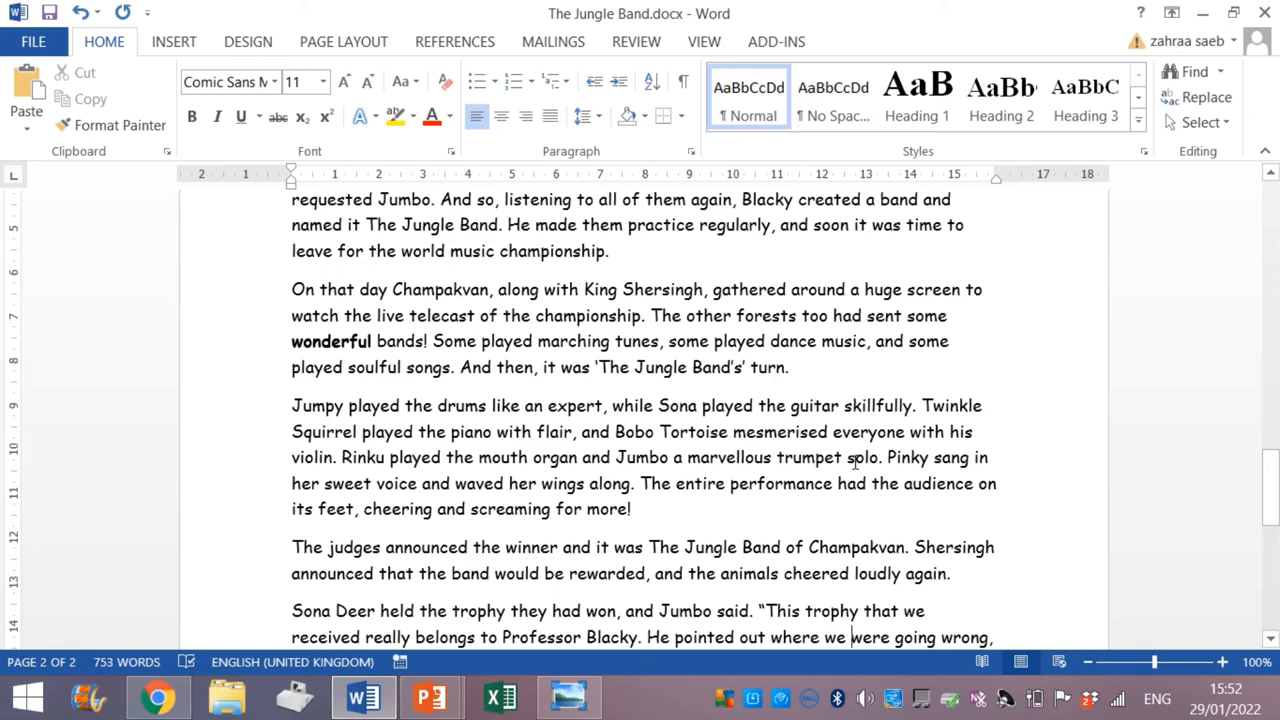
scroll("down", 3)
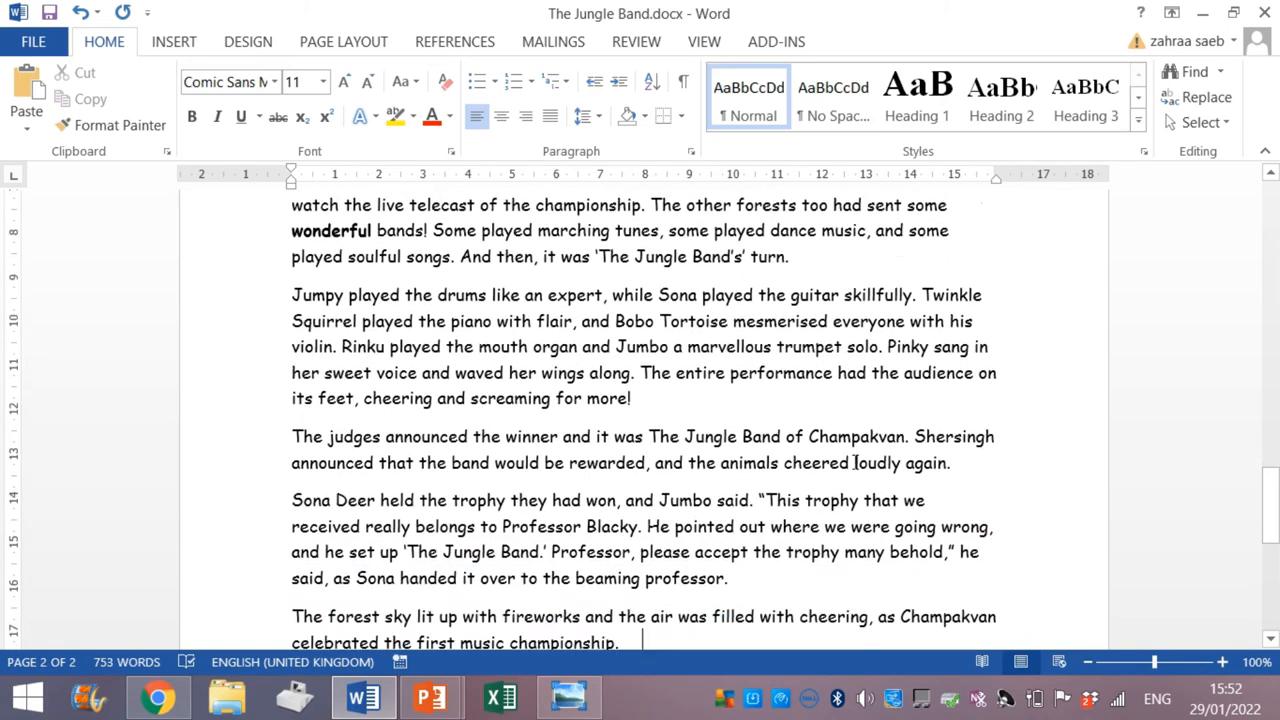
scroll("down", 3)
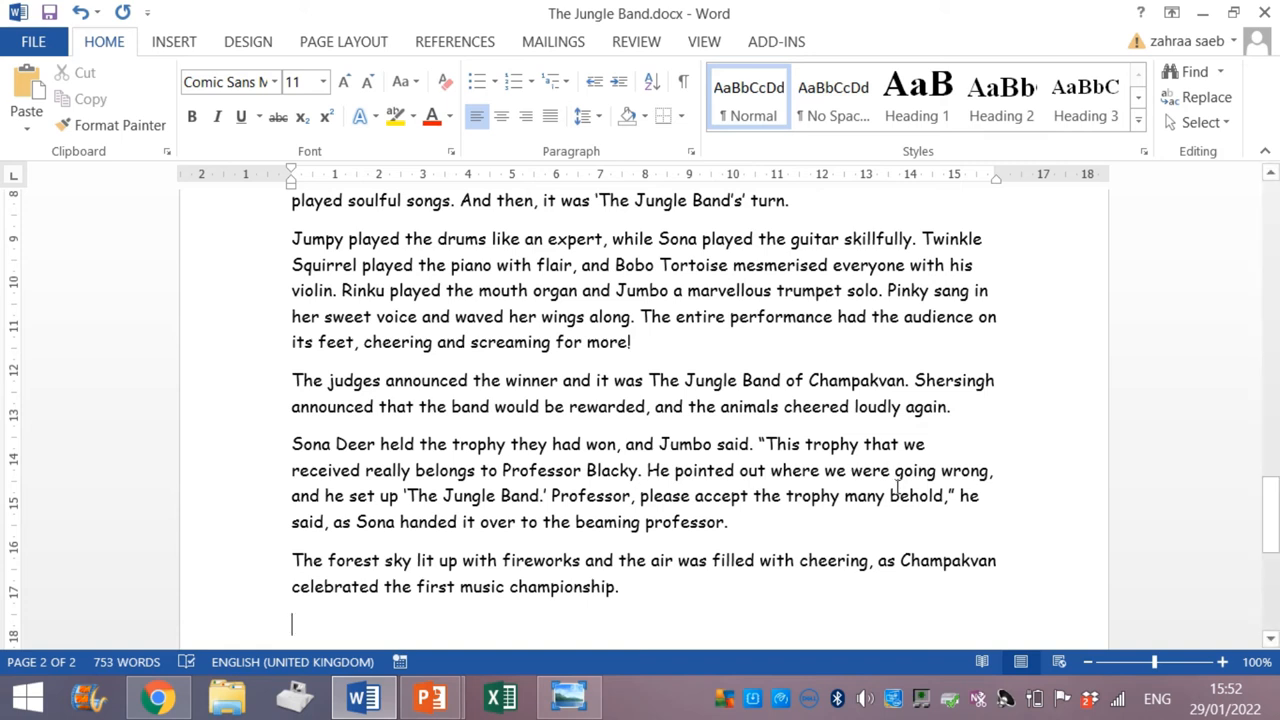
right_click(898, 504)
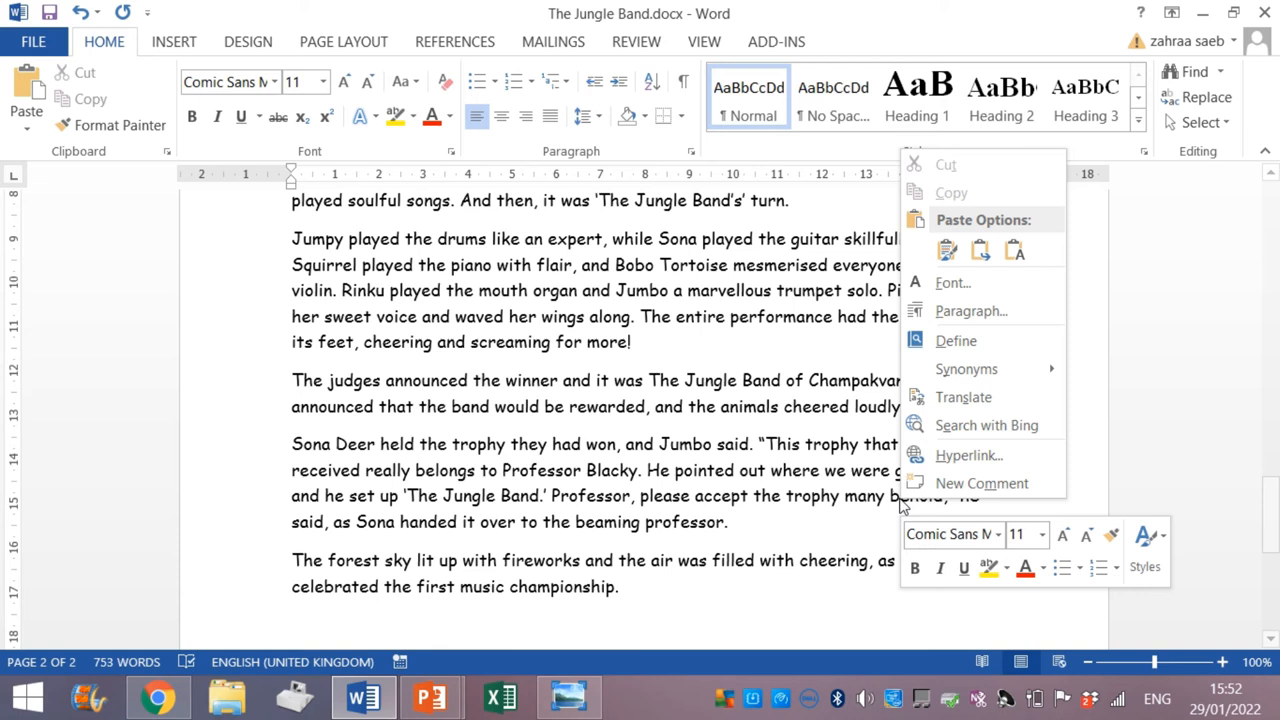
mouse_move(966, 368)
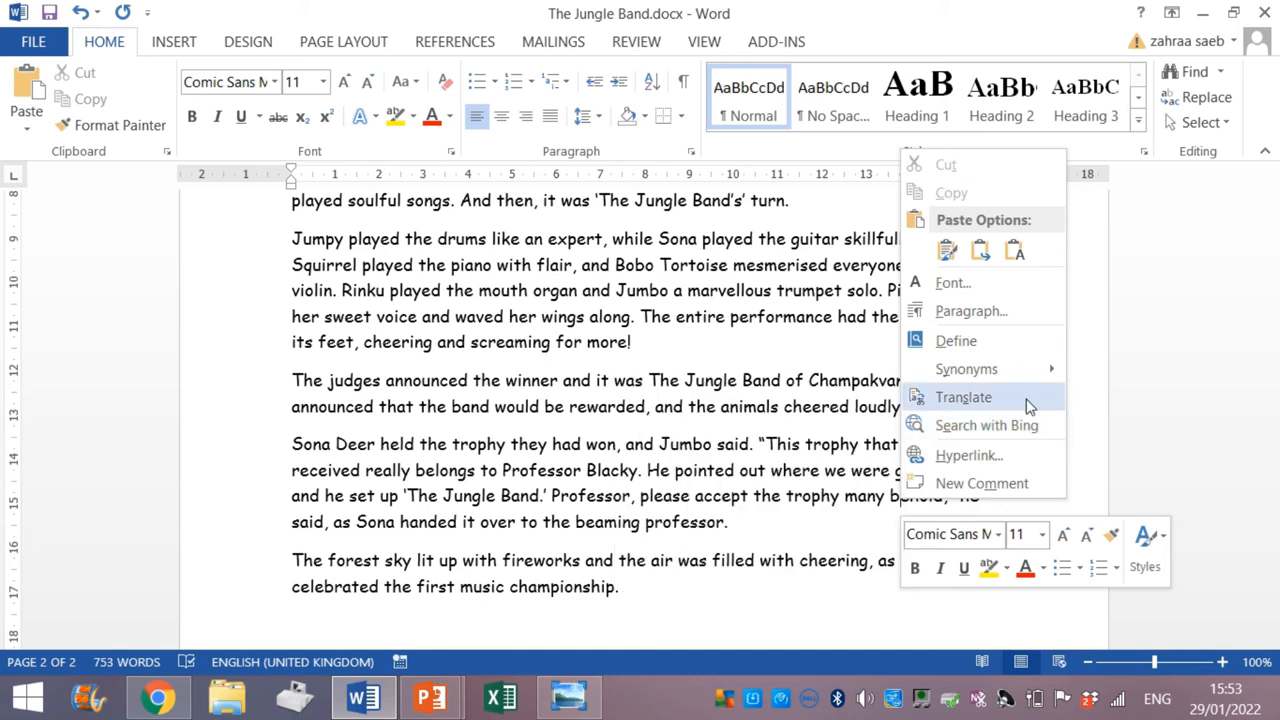
left_click(966, 368)
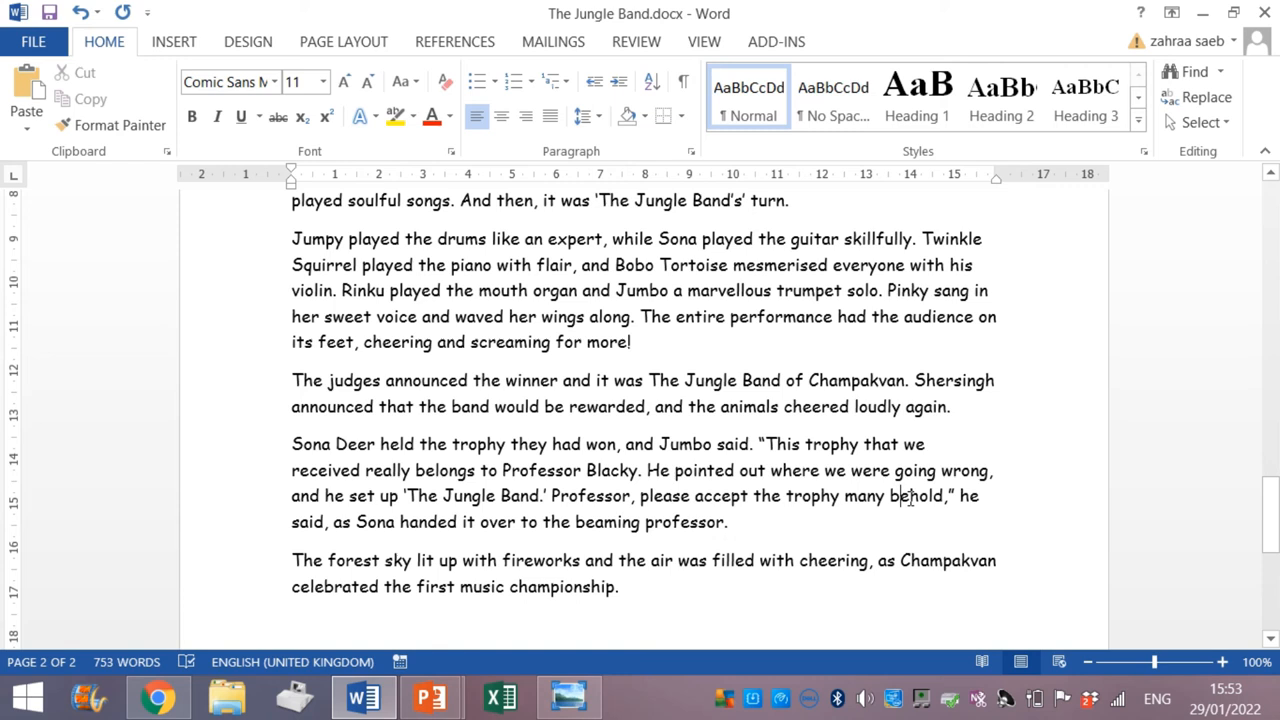
right_click(904, 496)
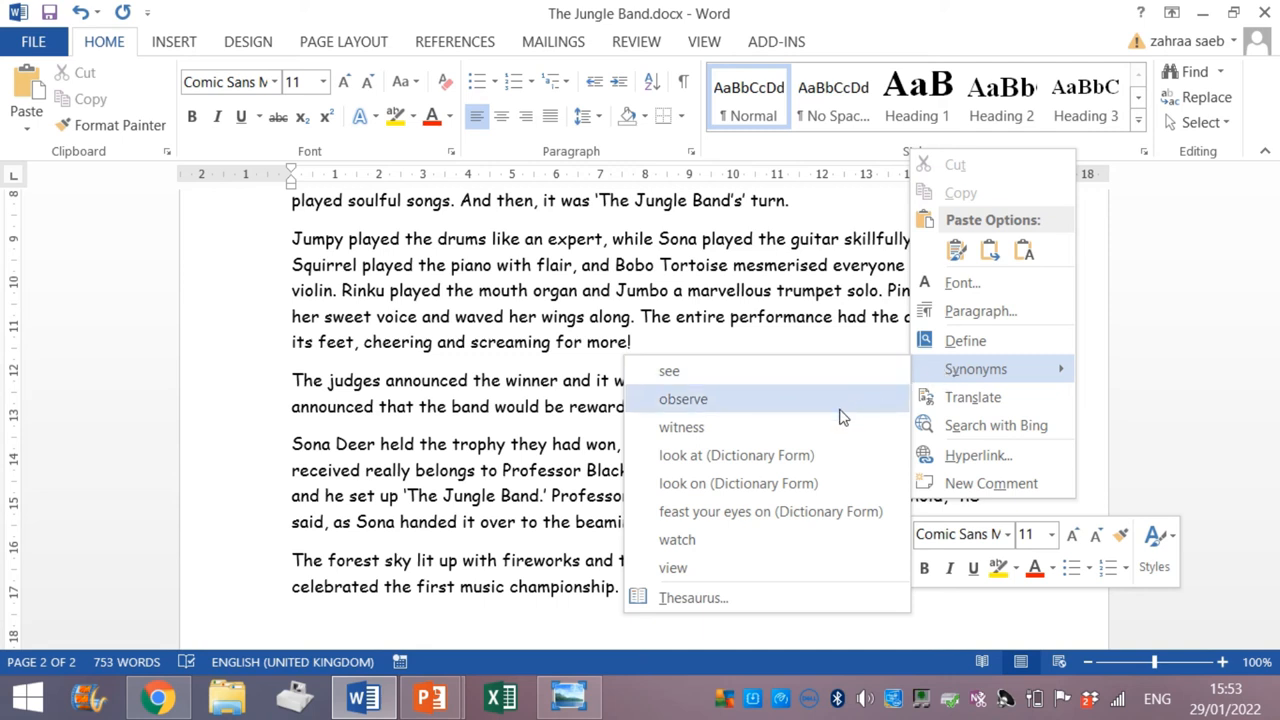
left_click(680, 428)
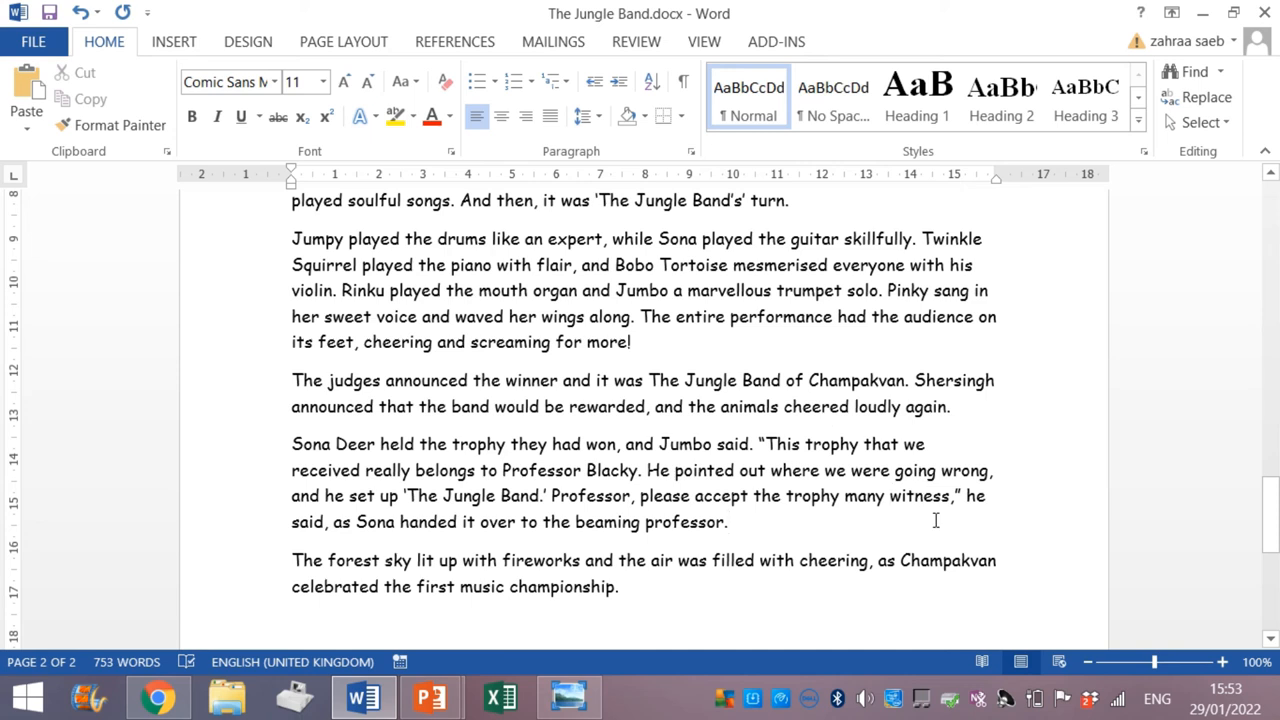
- Scroll back to 'soulful songs' and swap soulful for the synonym emotional
scroll("up", 3)
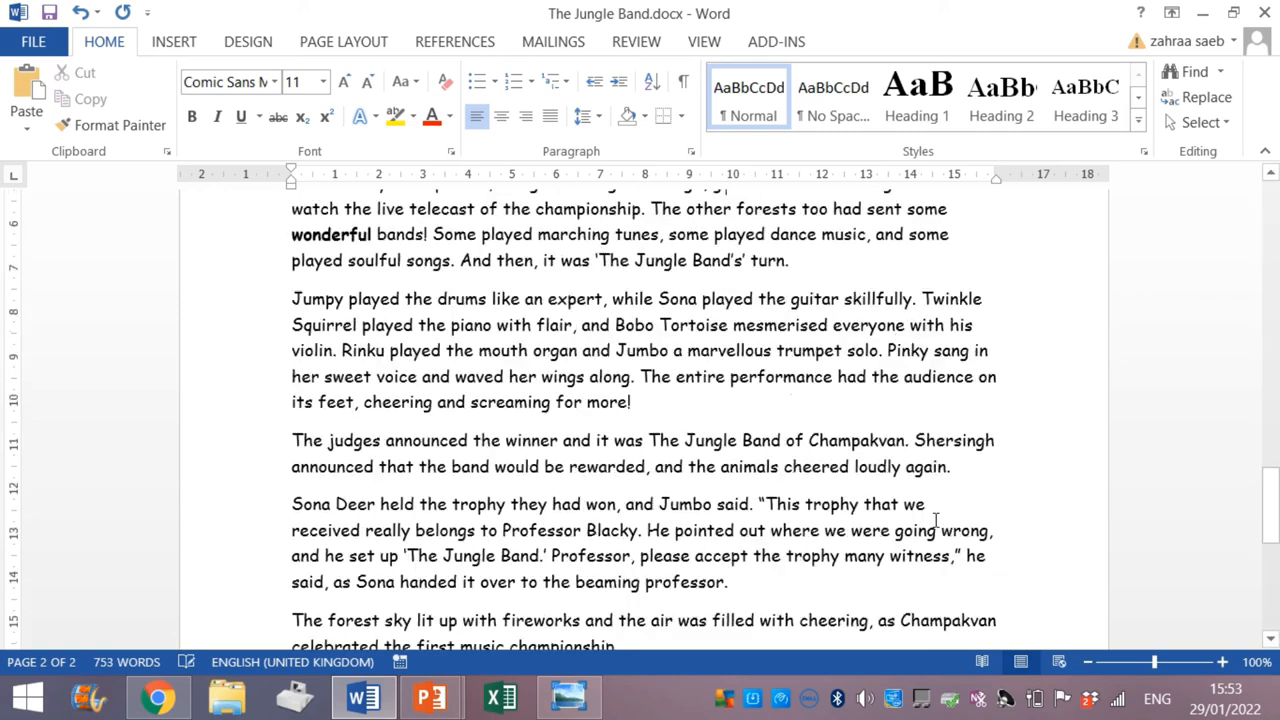
scroll("up", 3)
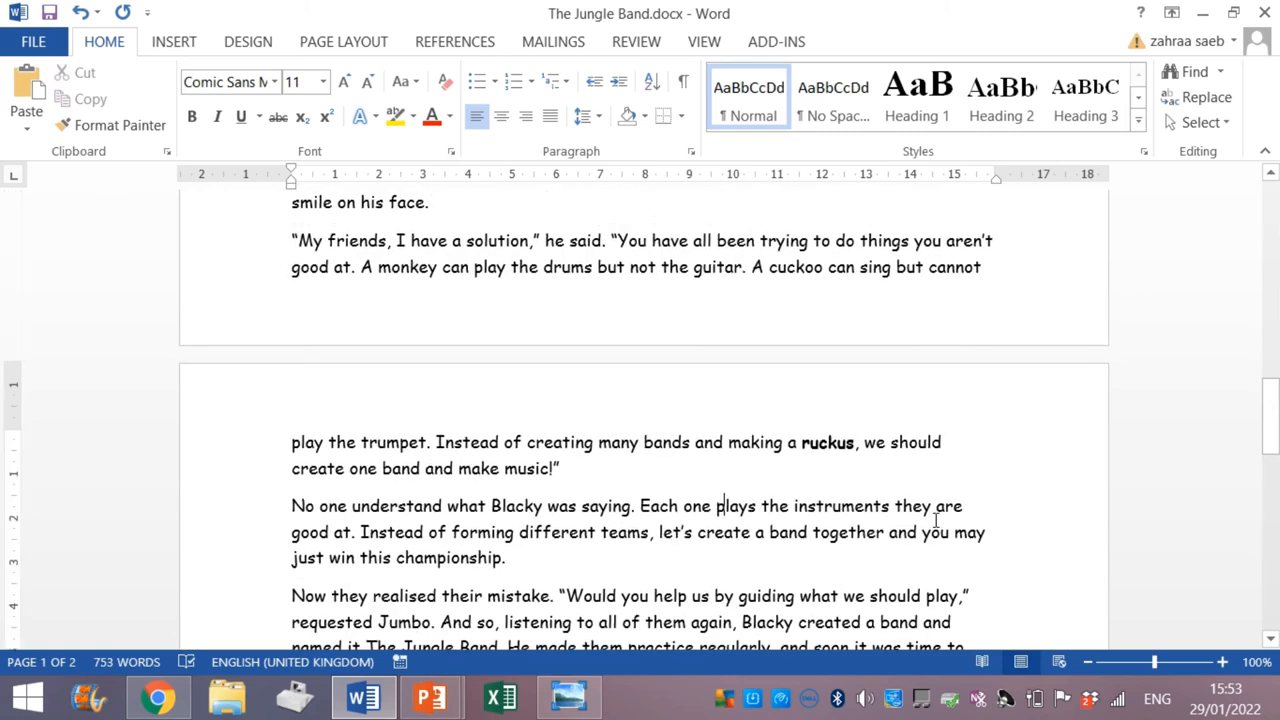
scroll("down", 3)
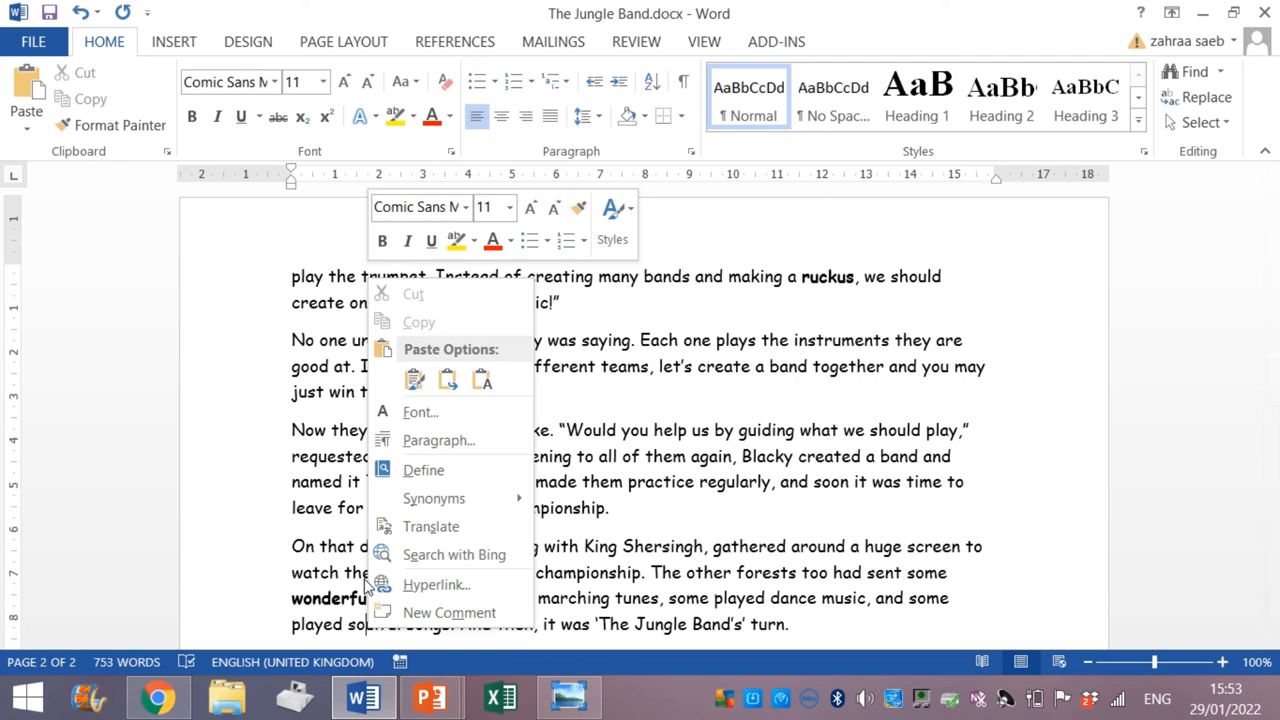
left_click(434, 498)
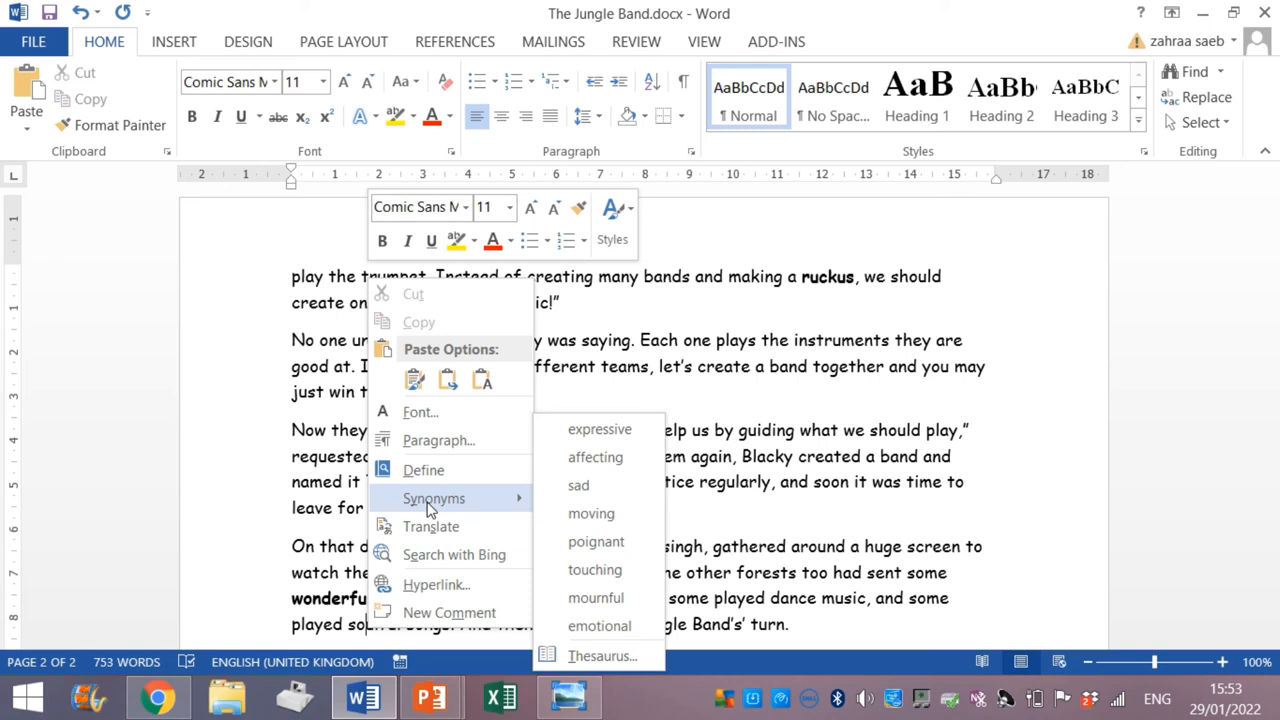
mouse_move(520, 504)
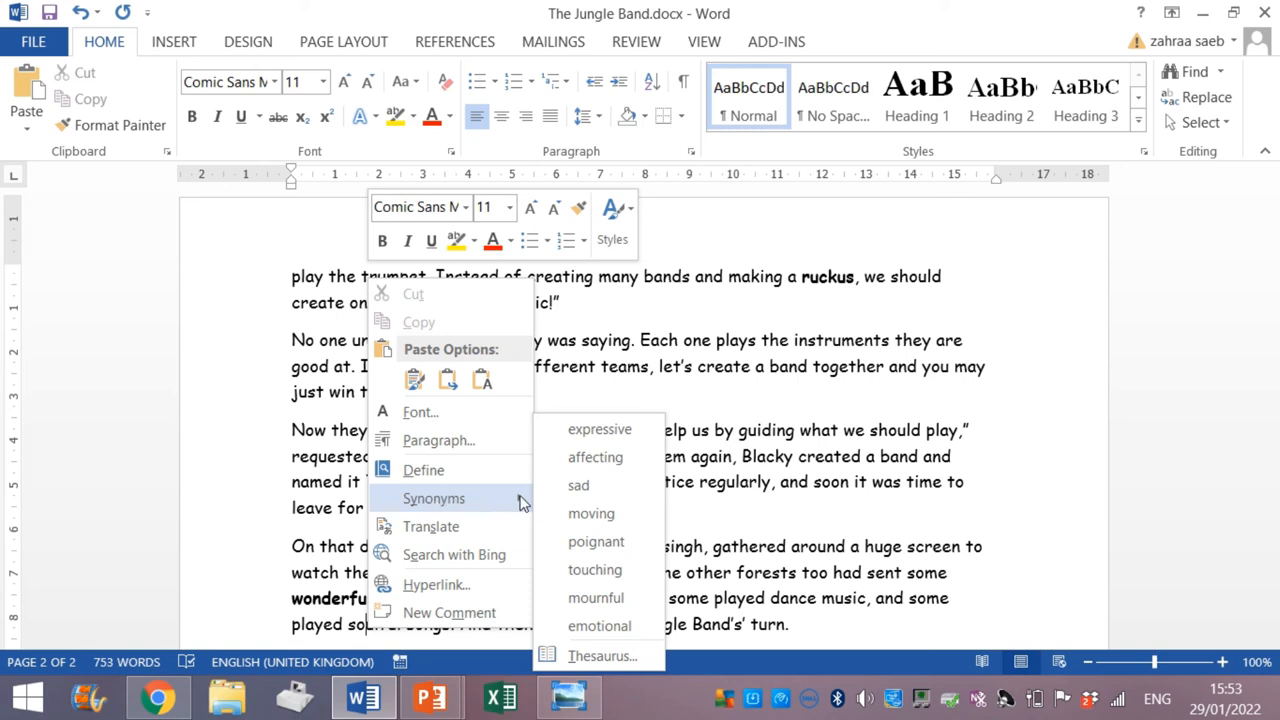
mouse_move(596, 596)
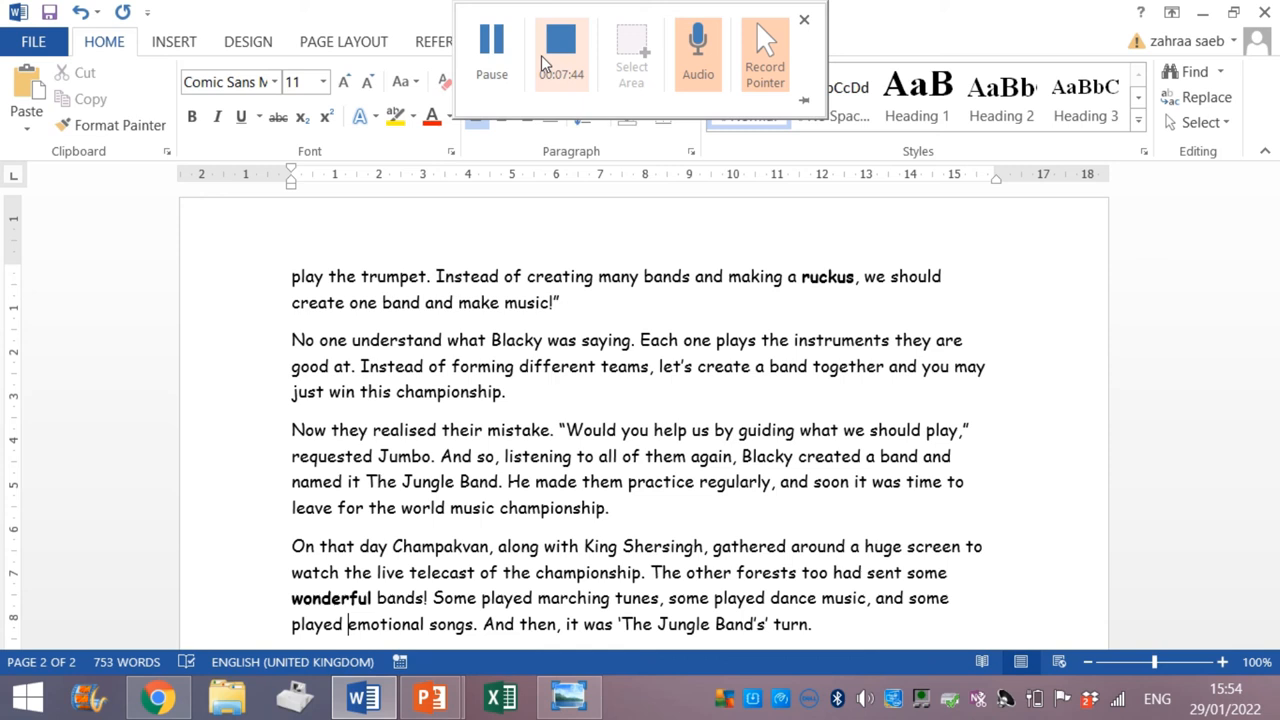
left_click(804, 20)
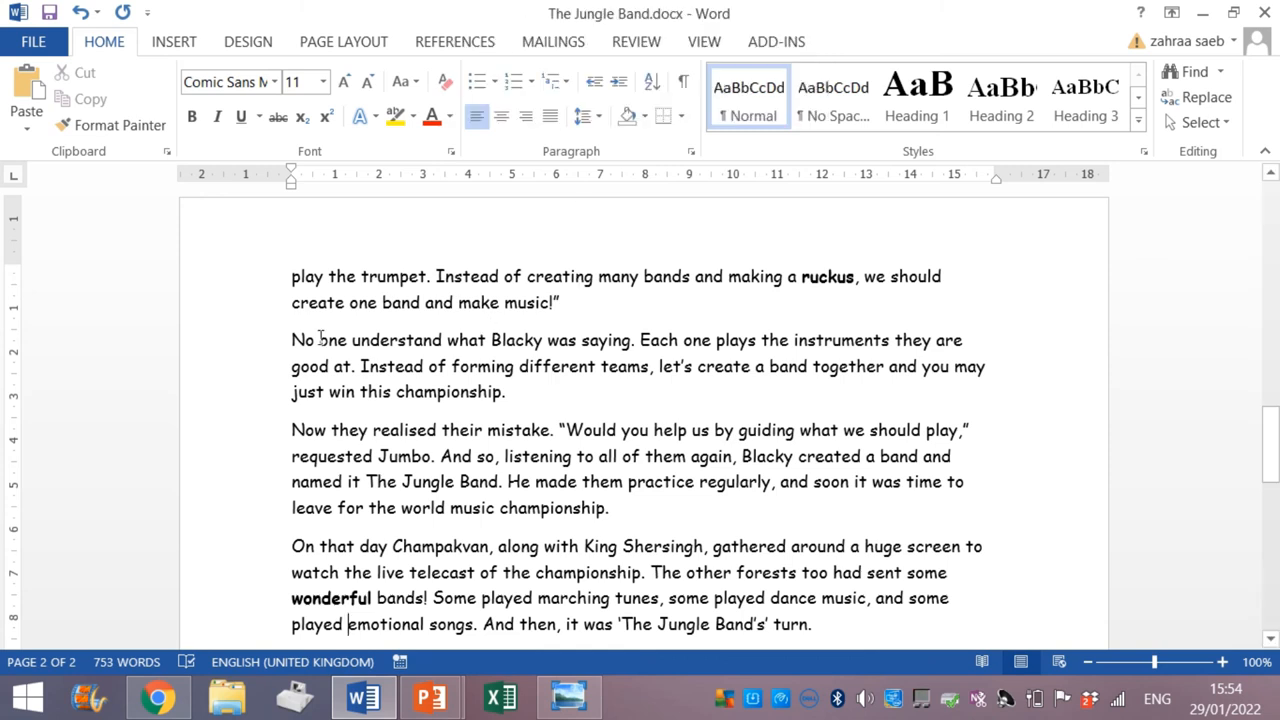